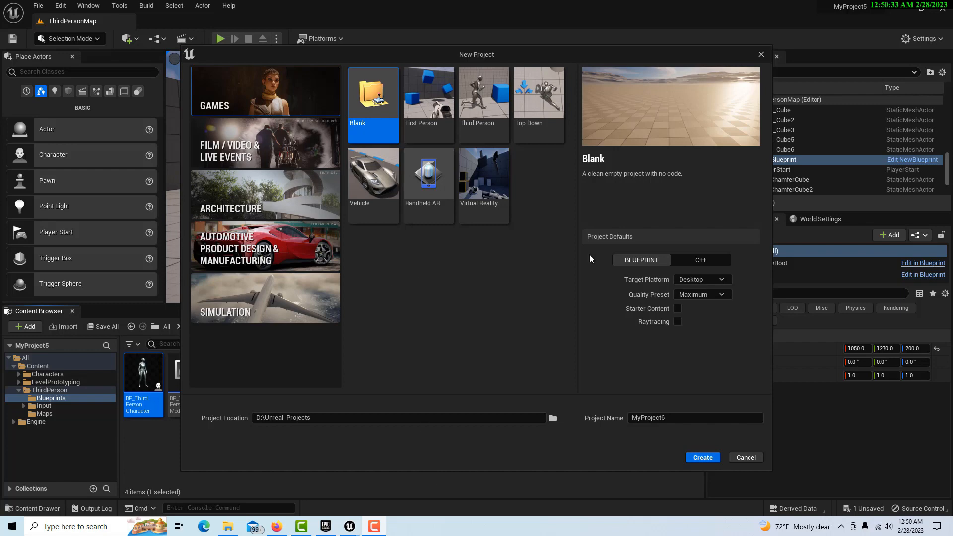
# Step: Create the MyProject6 project from the Third Person Blueprint game template
pyautogui.click(483, 100)
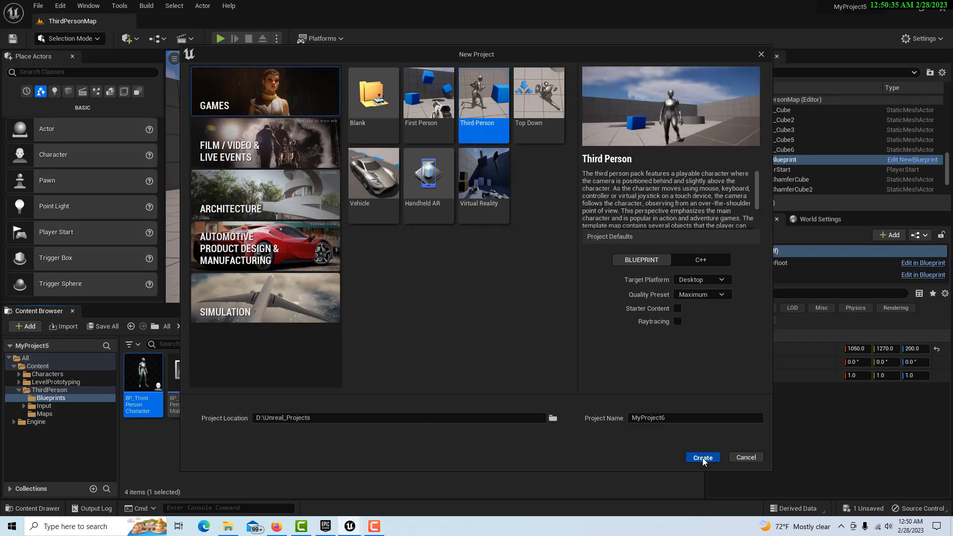
pyautogui.click(702, 457)
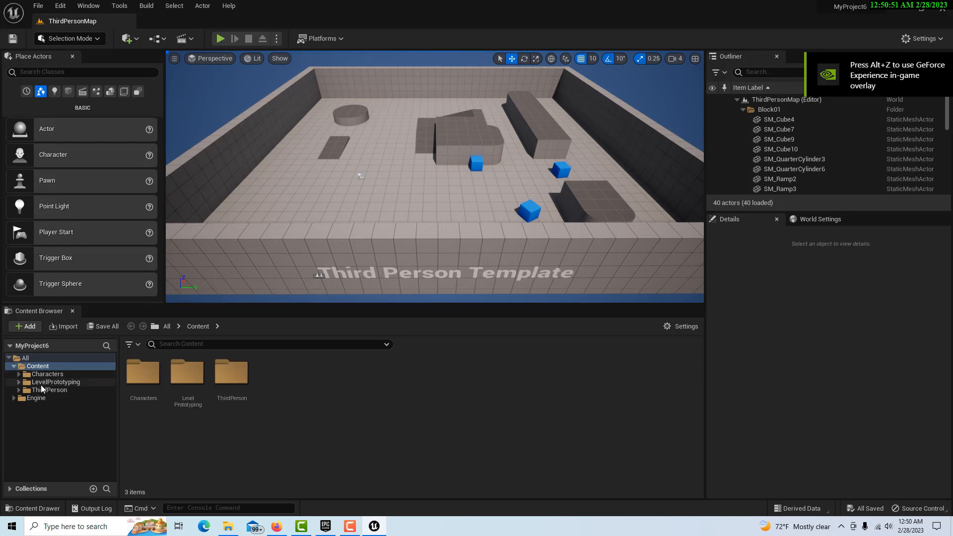
# Step: Create a Blueprint Interface named NewInterface in ThirdPerson > Blueprints and open it
pyautogui.click(52, 389)
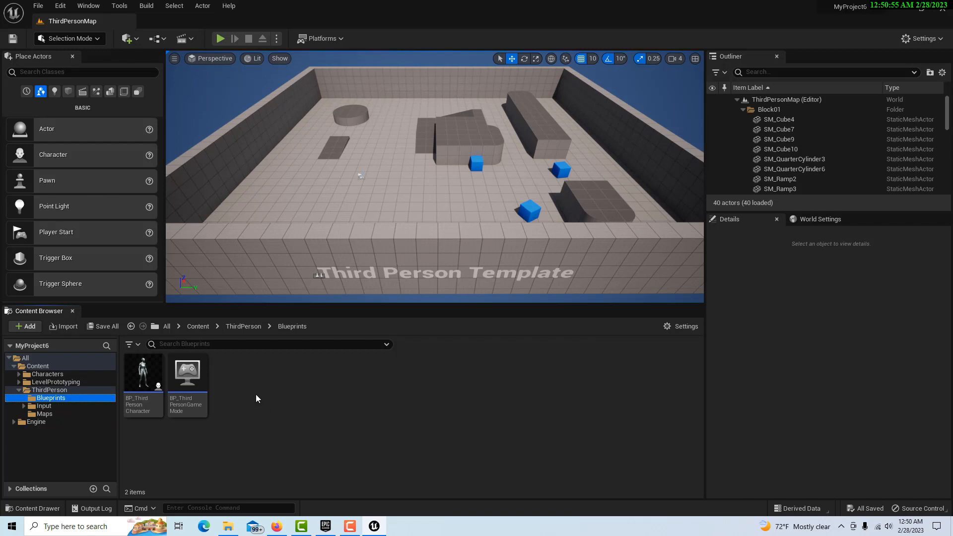
pyautogui.click(24, 325)
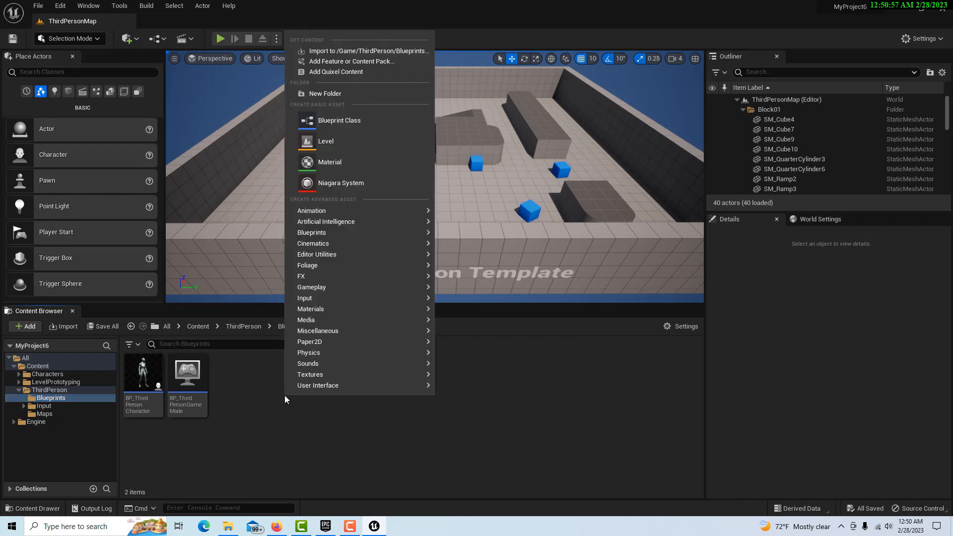
pyautogui.moveTo(312, 233)
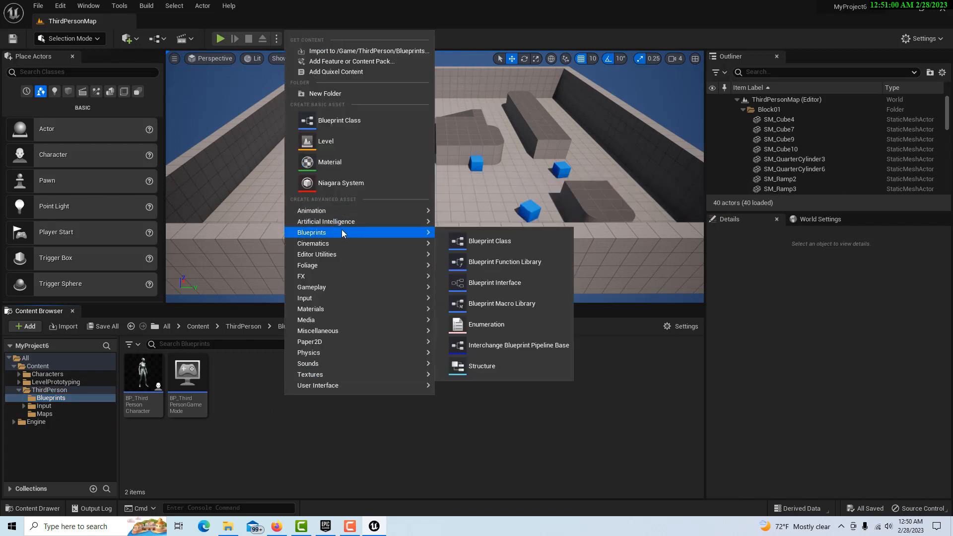
pyautogui.click(494, 282)
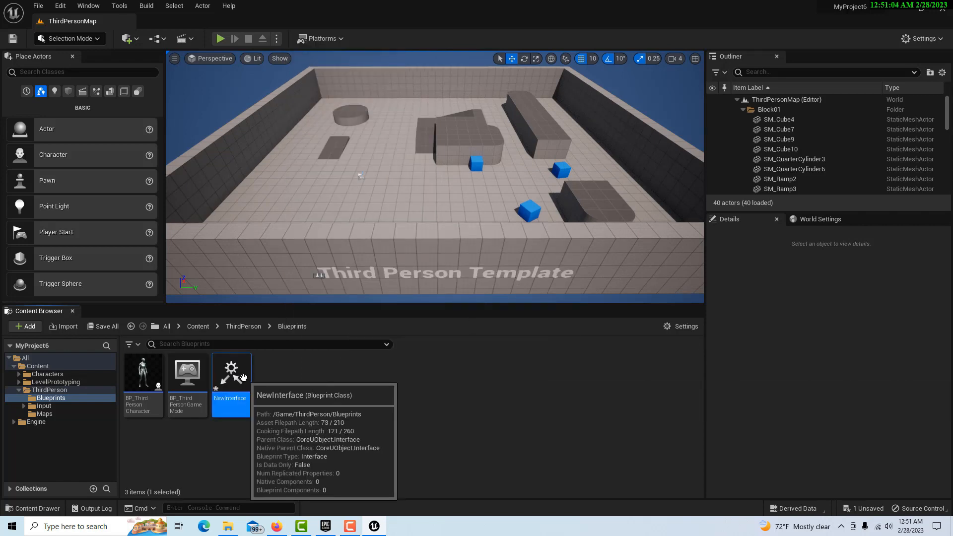
pyautogui.doubleClick(230, 371)
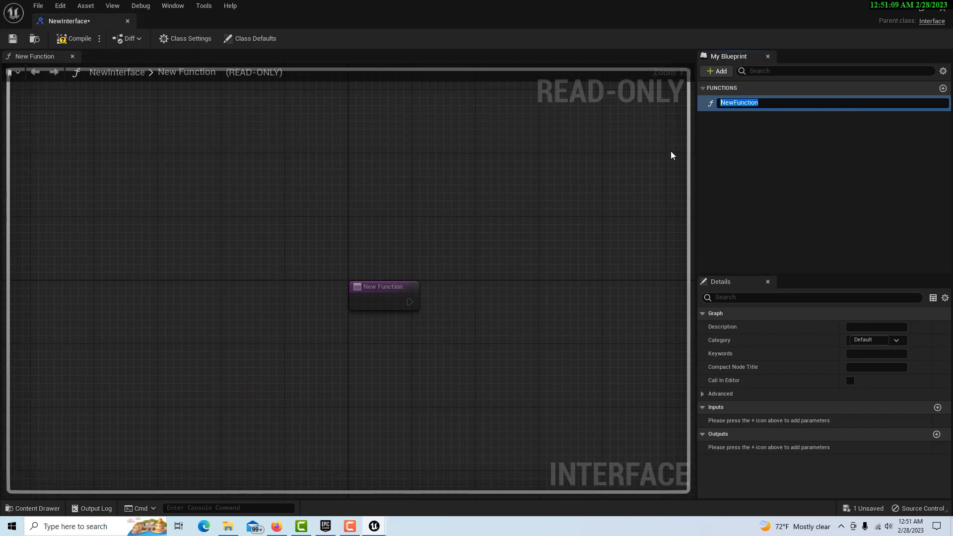
# Step: Rename the interface's NewFunction to SuperFunction, correcting a typo along the way
pyautogui.write('SuperFum')
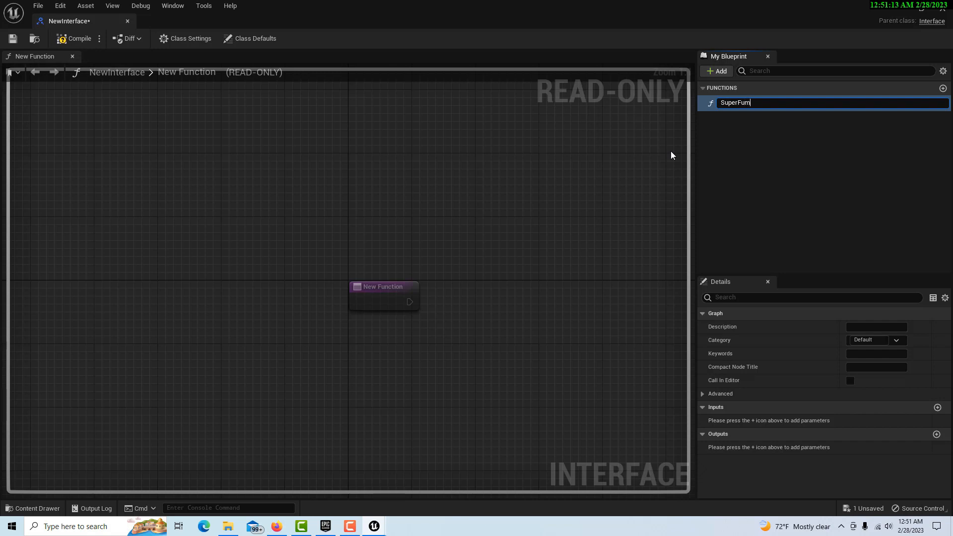
pyautogui.press('Backspace')
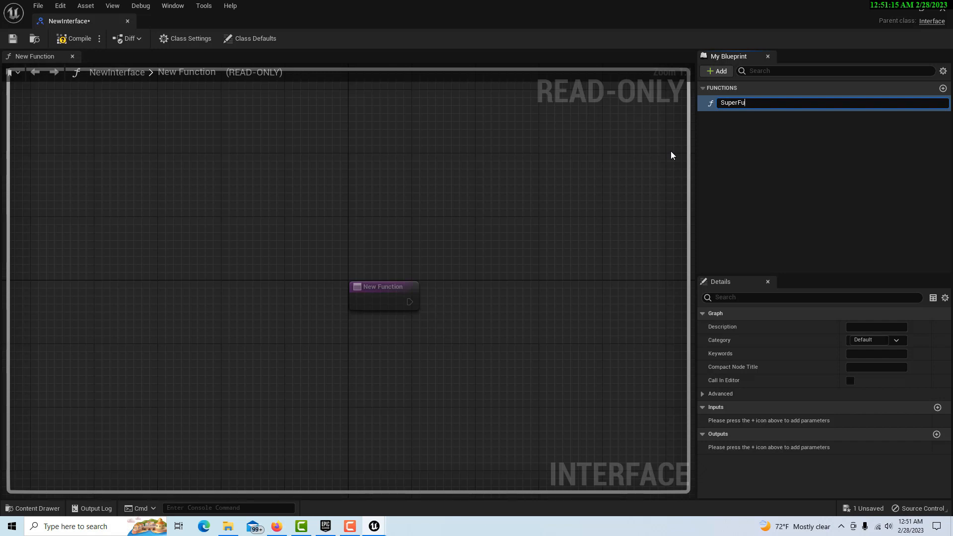
pyautogui.write('nction')
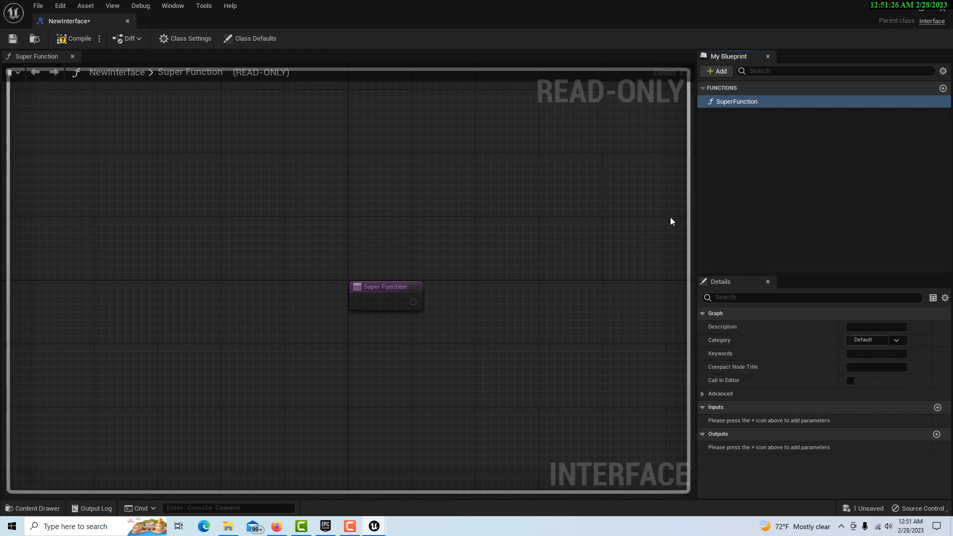
pyautogui.moveTo(937, 407)
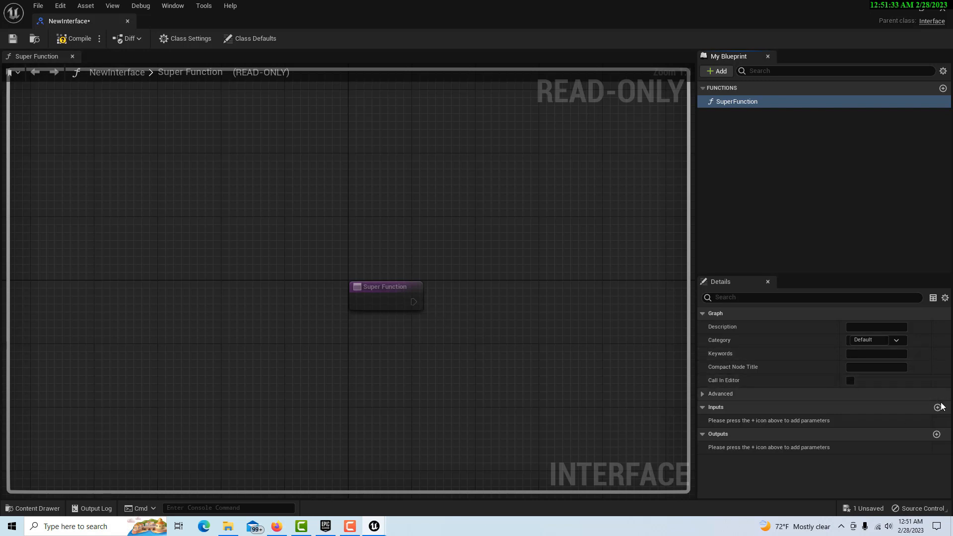
# Step: Give SuperFunction an input parameter NewParam of type Integer
pyautogui.click(937, 407)
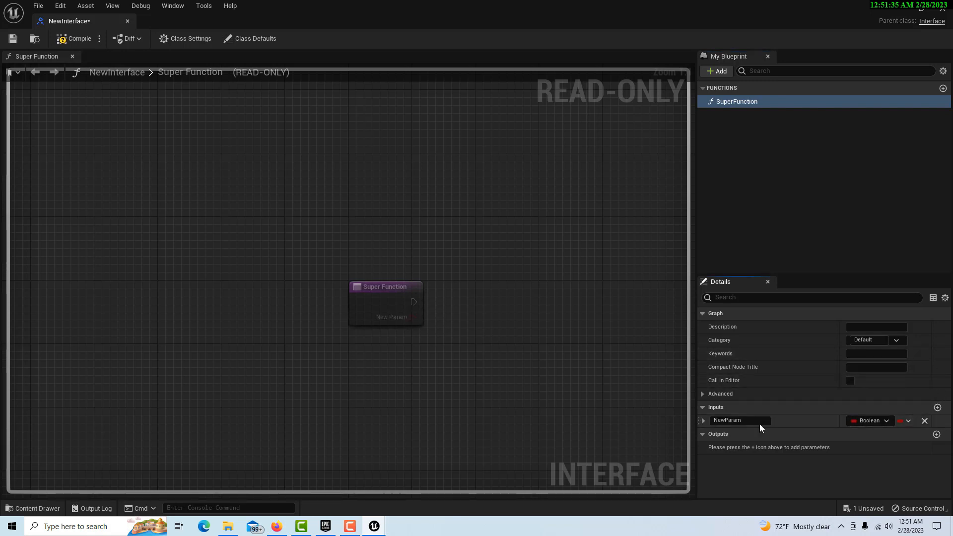
pyautogui.click(869, 420)
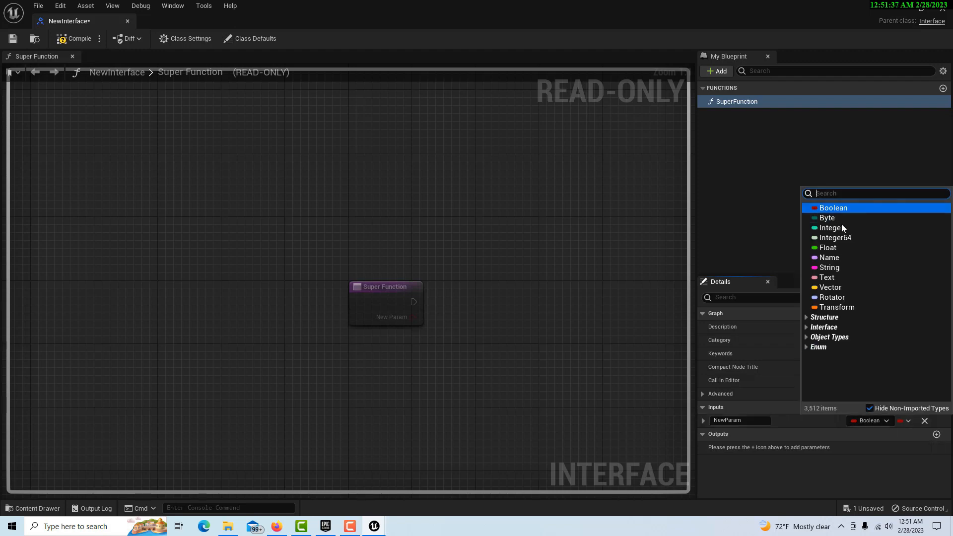
pyautogui.click(830, 227)
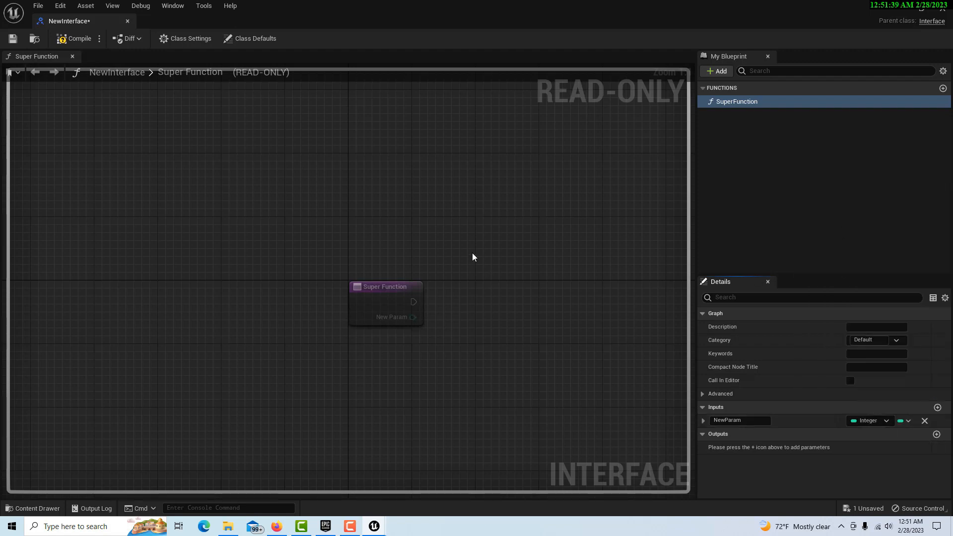
pyautogui.moveTo(260, 193)
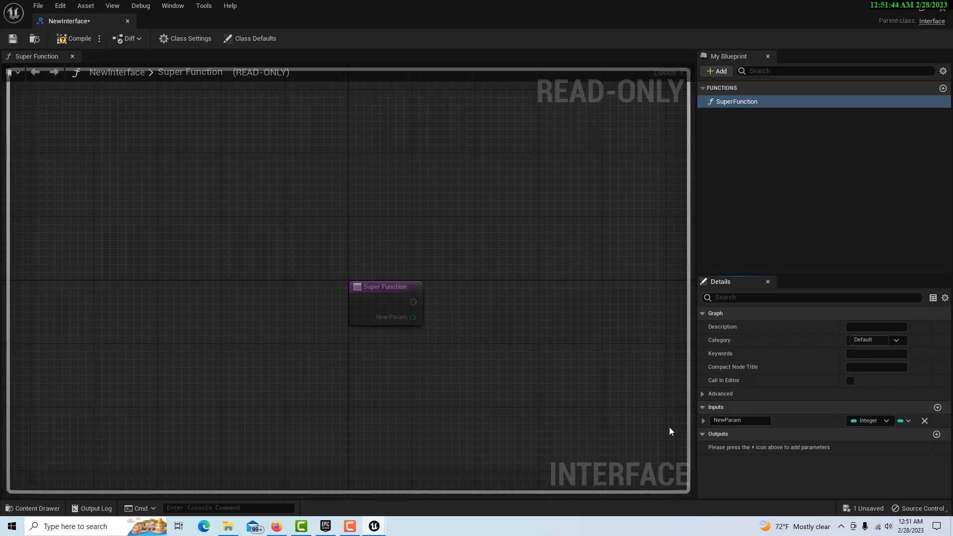
pyautogui.moveTo(414, 317)
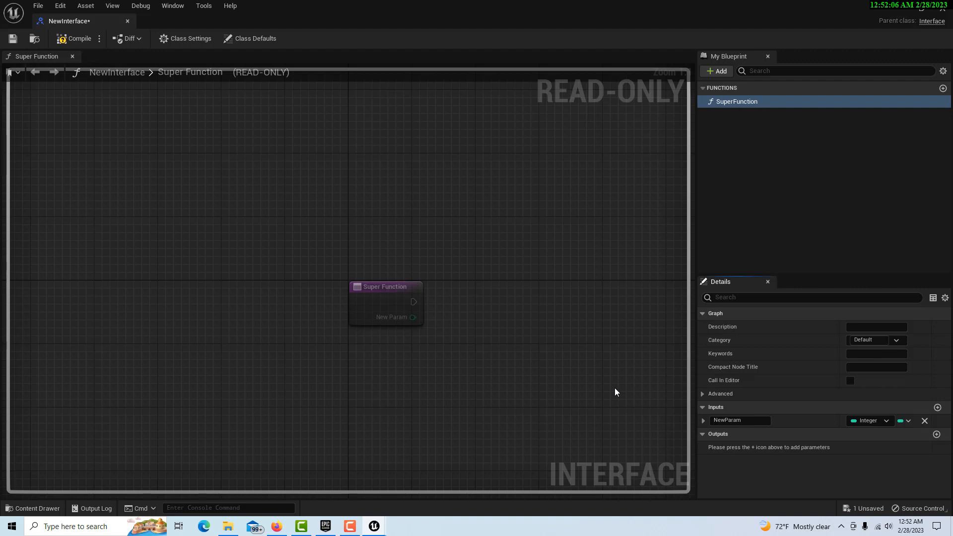
pyautogui.moveTo(615, 390)
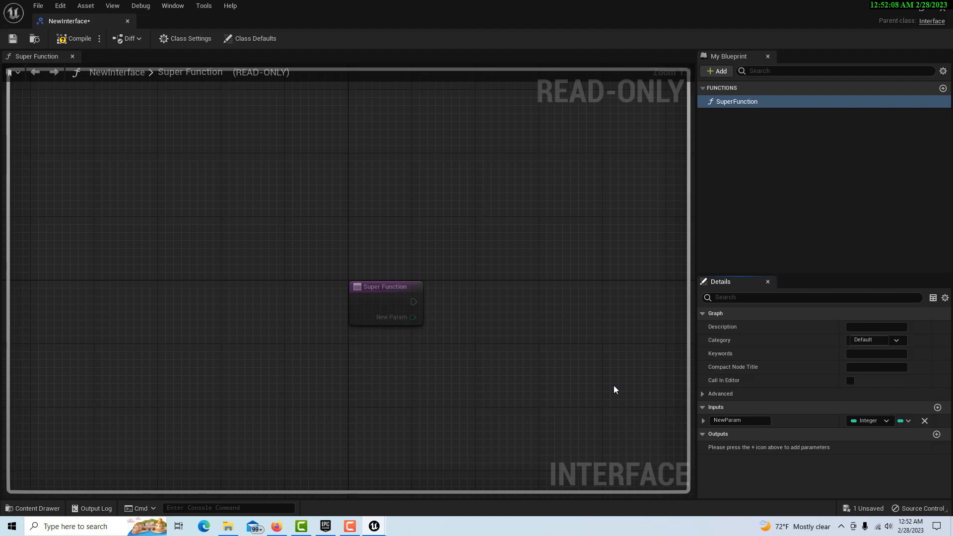
pyautogui.moveTo(740, 420)
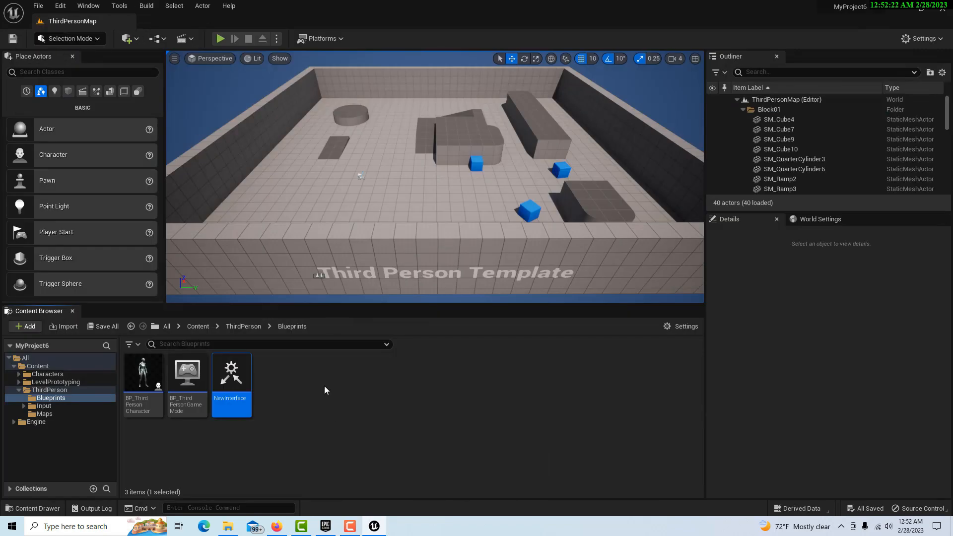
pyautogui.rightClick(325, 389)
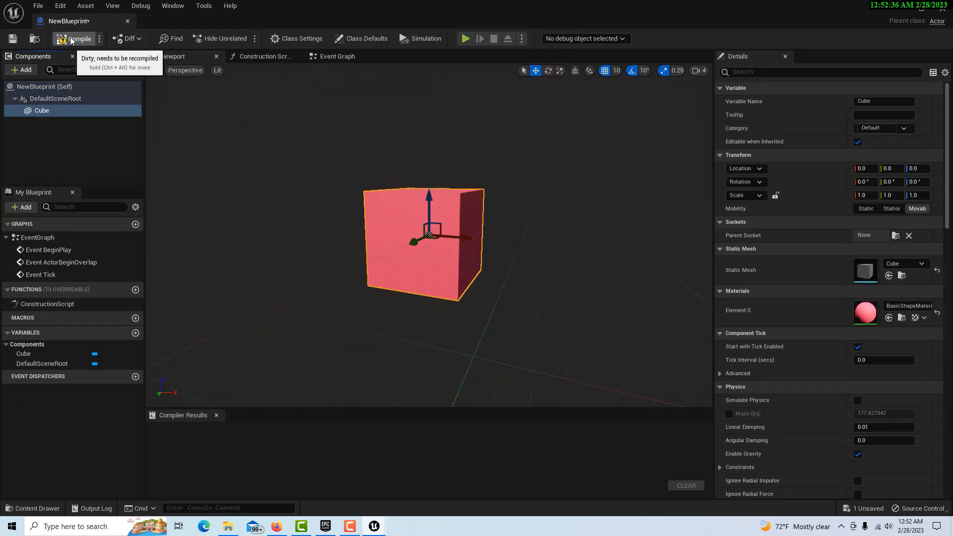
pyautogui.click(76, 39)
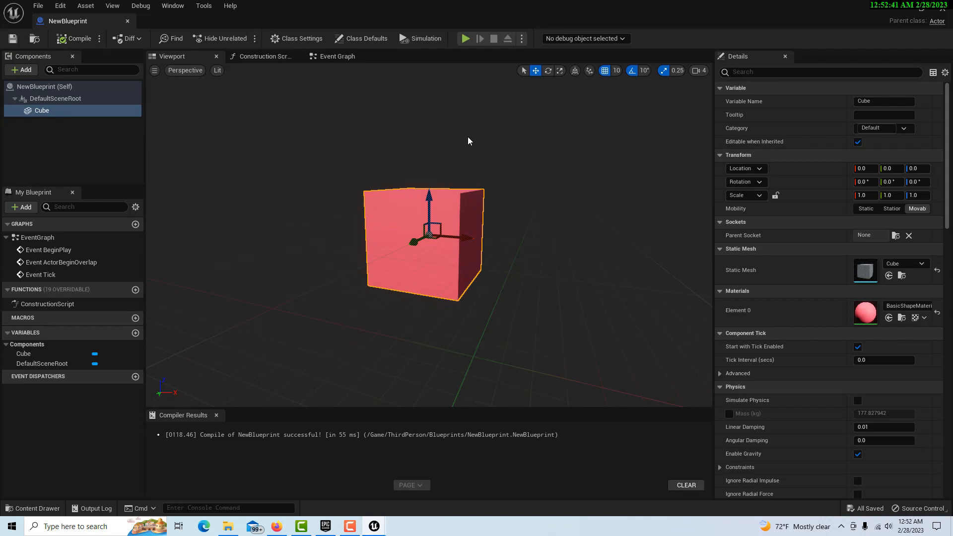
pyautogui.moveTo(461, 140)
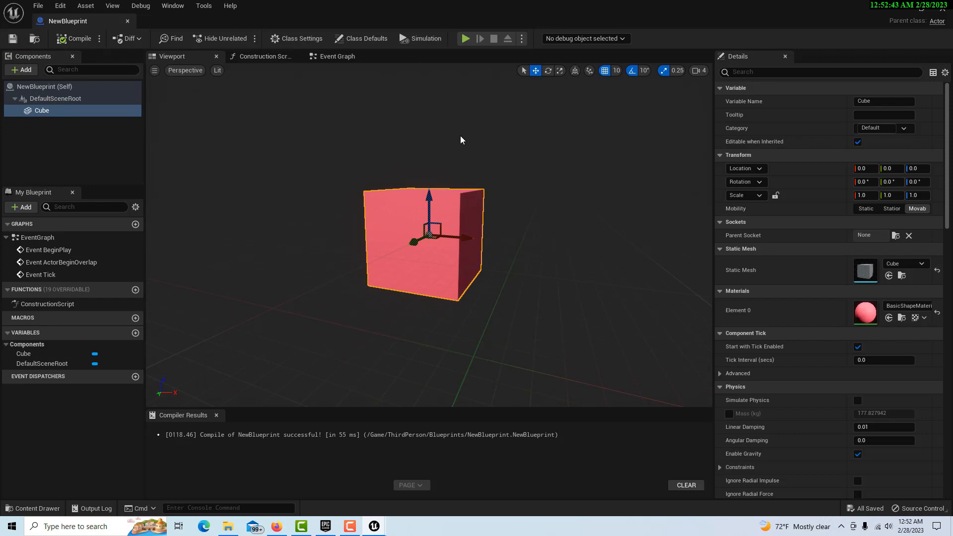
pyautogui.moveTo(452, 136)
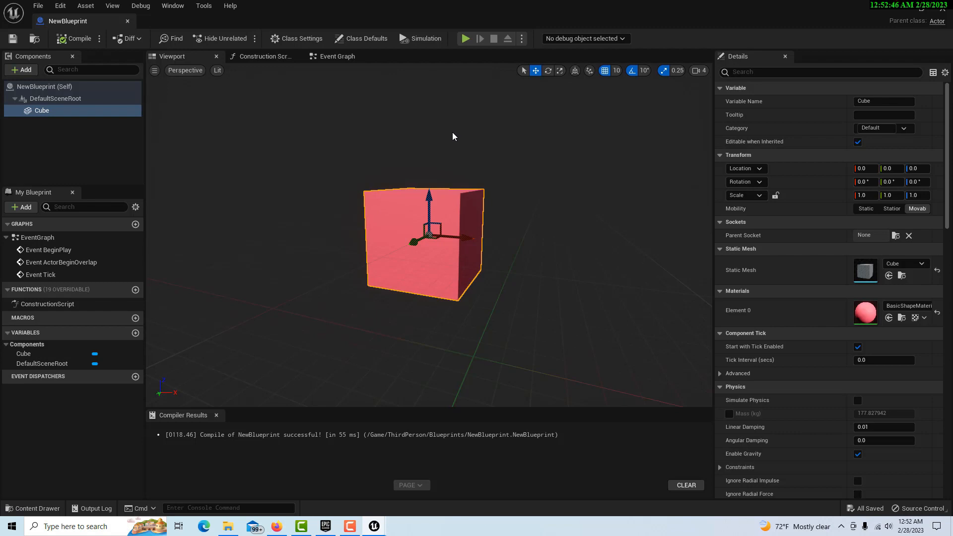
pyautogui.moveTo(357, 133)
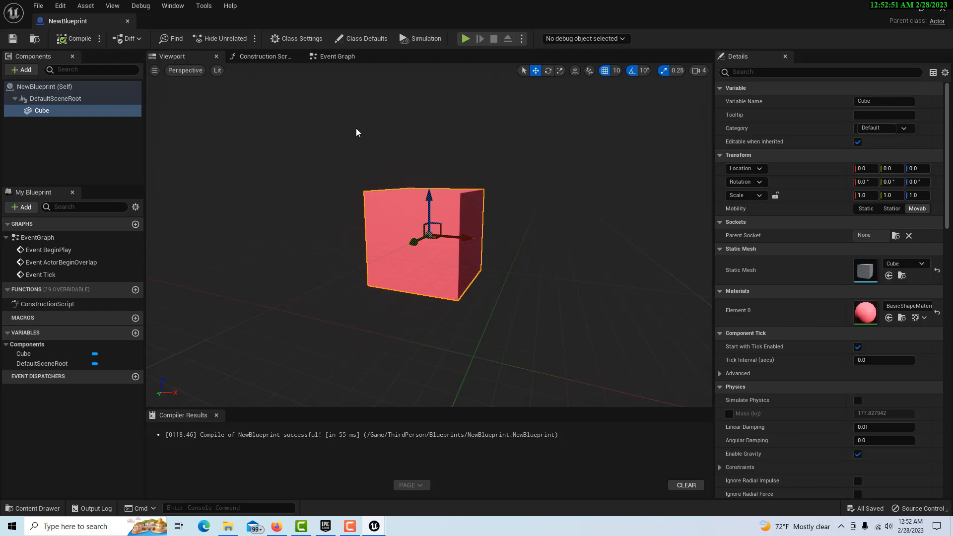
pyautogui.moveTo(341, 81)
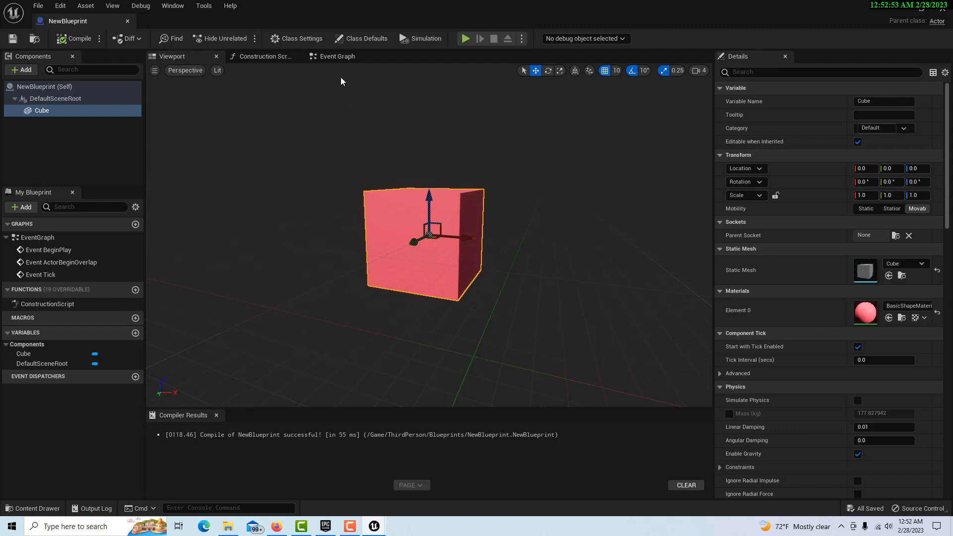
# Step: Add New Interface to NewBlueprint's implemented interfaces in Class Settings, then return to the Event Graph
pyautogui.click(301, 38)
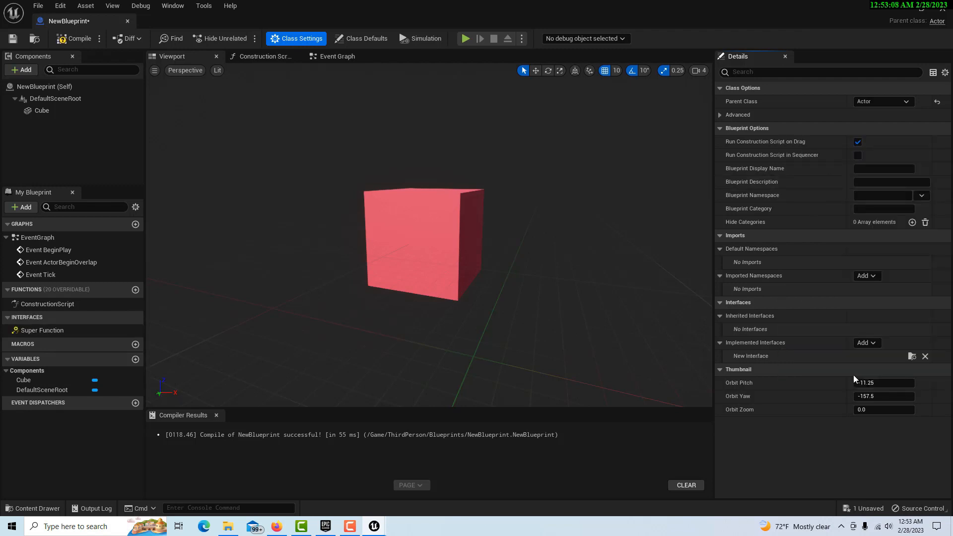
pyautogui.moveTo(12, 39)
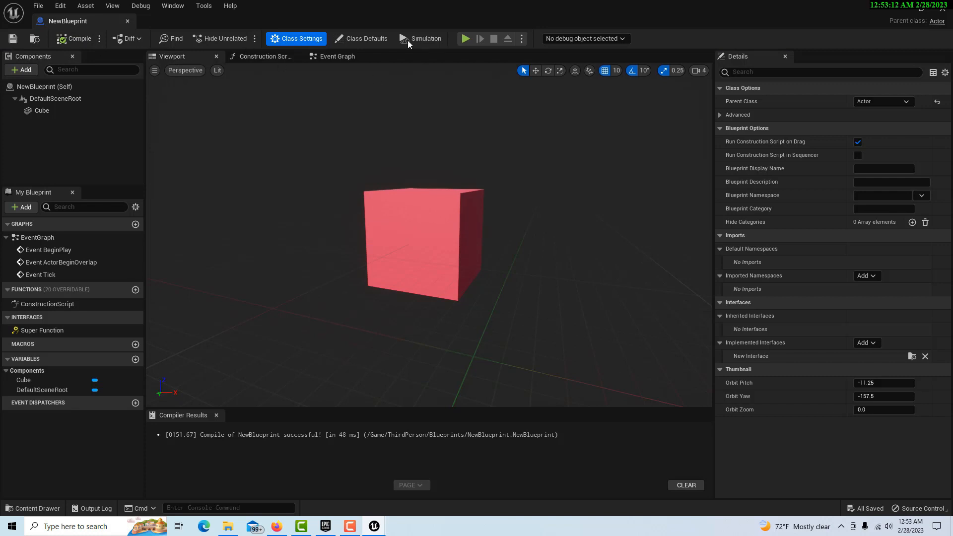
pyautogui.click(336, 56)
pyautogui.write('e')
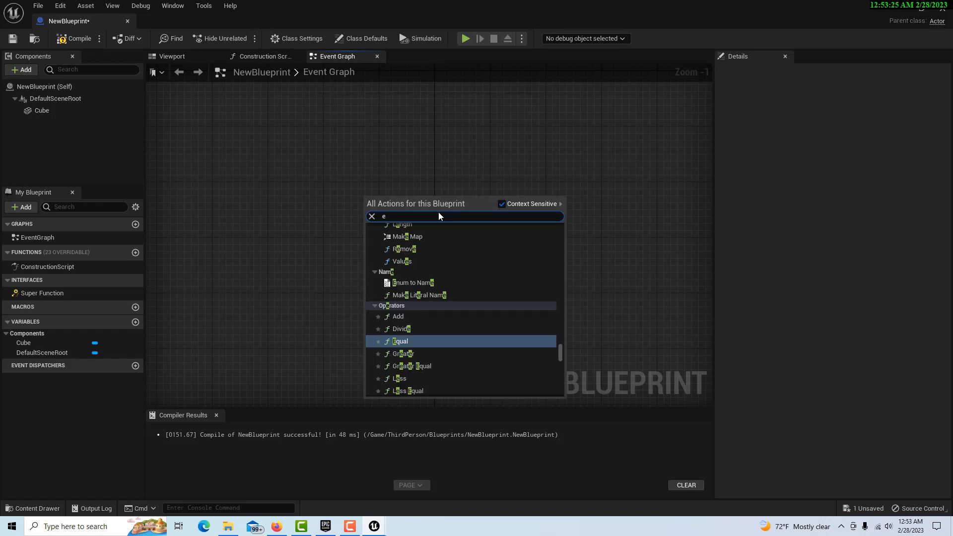
# Step: Add Event Super Function feeding a Print String node, with New Param wired to In String
pyautogui.write('vent')
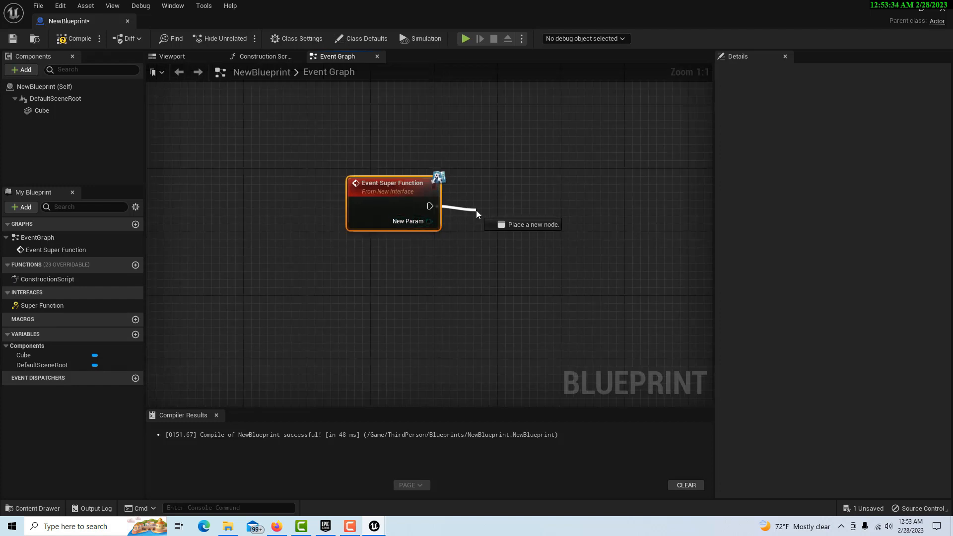
pyautogui.write('pri')
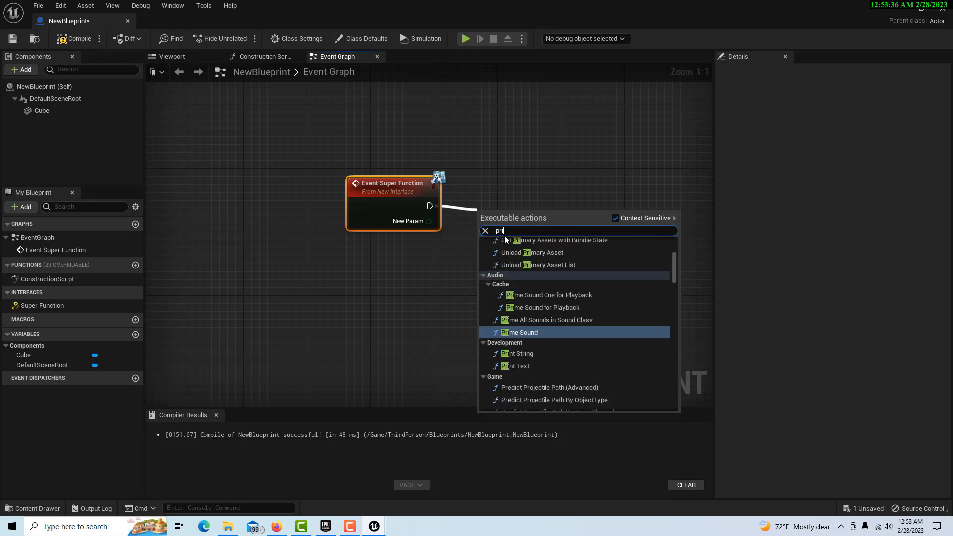
pyautogui.click(516, 353)
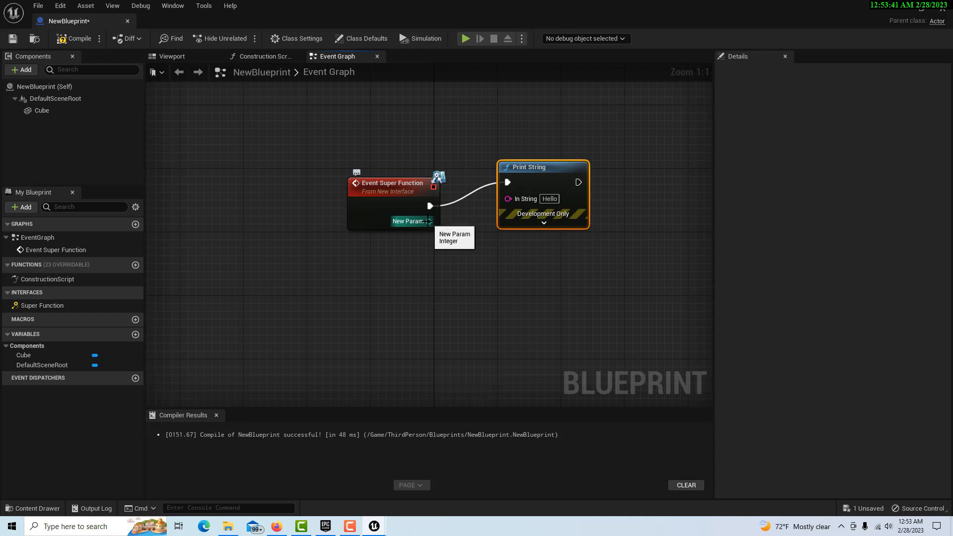
pyautogui.moveTo(541, 167); pyautogui.dragTo(603, 159)
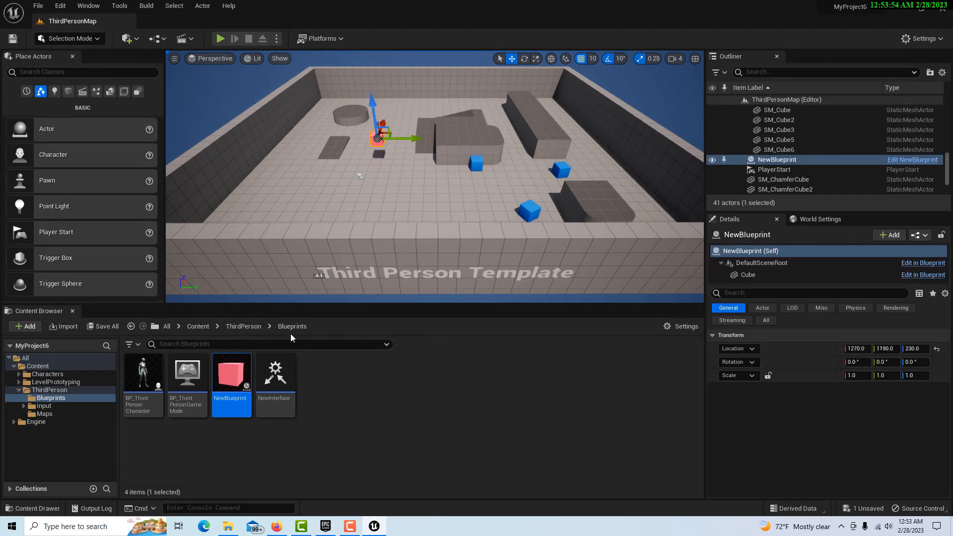
pyautogui.moveTo(143, 373)
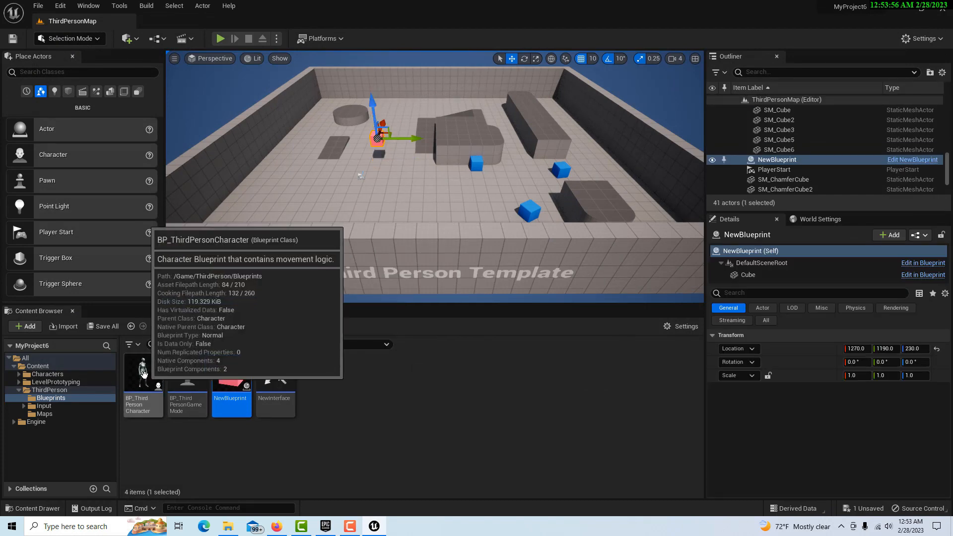
# Step: Open BP_ThirdPersonCharacter from the ThirdPerson Blueprints folder
pyautogui.doubleClick(143, 371)
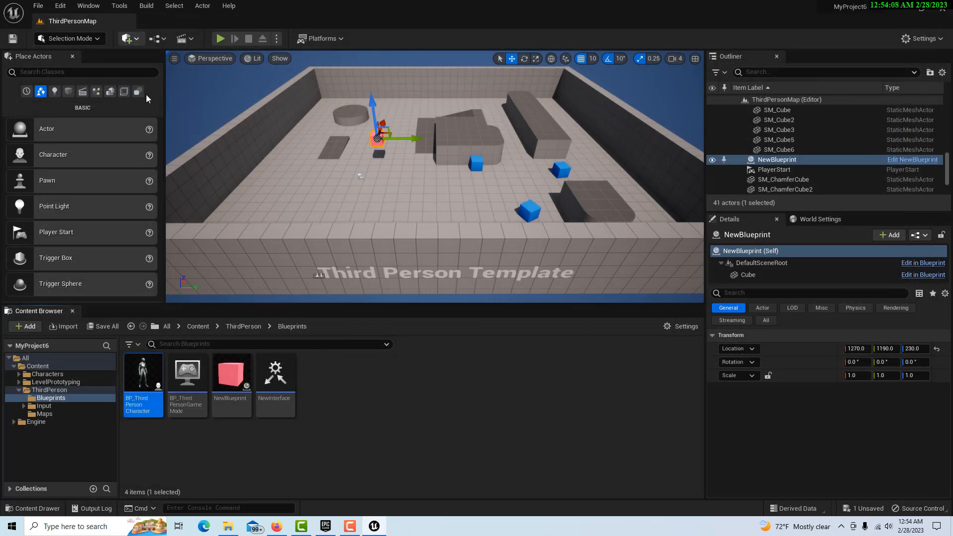
pyautogui.moveTo(143, 374)
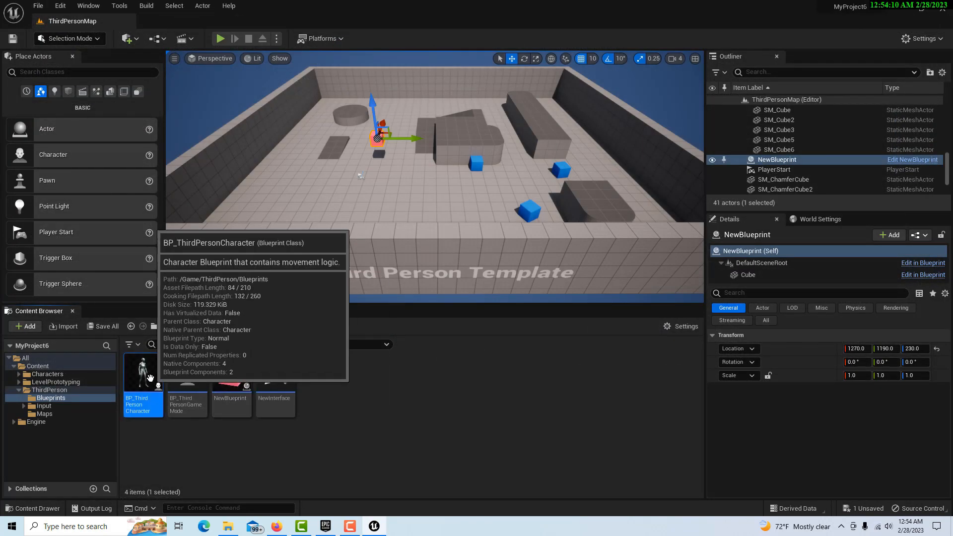
# Step: In BP_ThirdPersonCharacter, search nodes for 'keyboard' to add the 1 key event
pyautogui.doubleClick(143, 370)
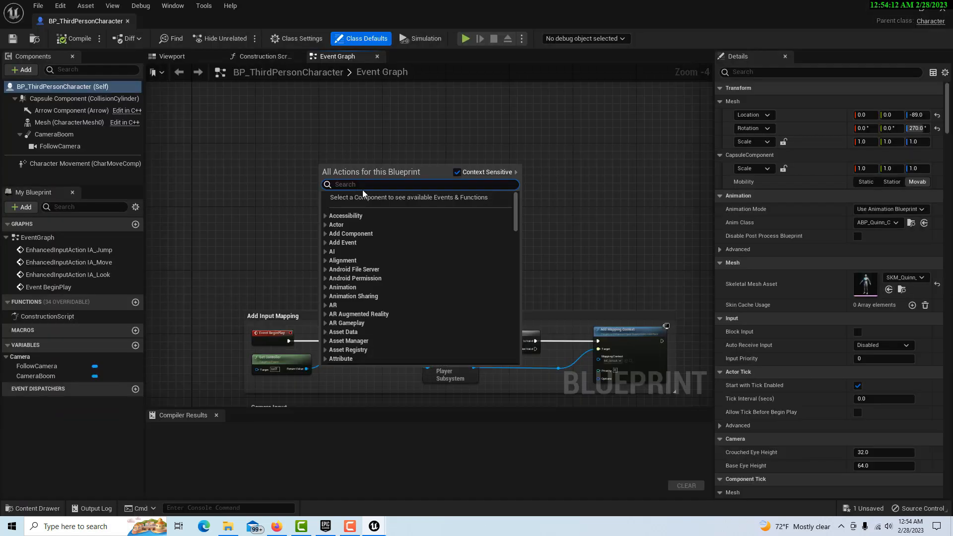
pyautogui.write('k')
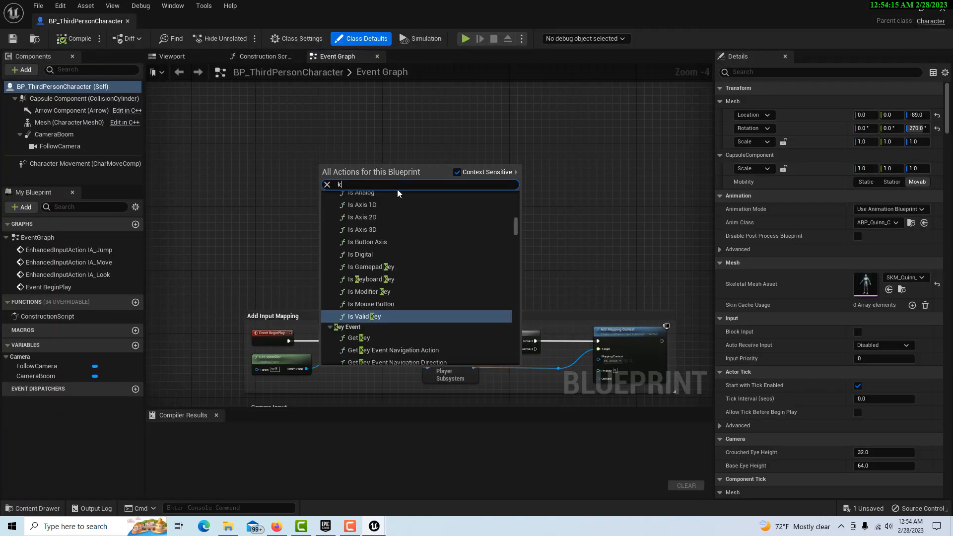
pyautogui.write('eyboard')
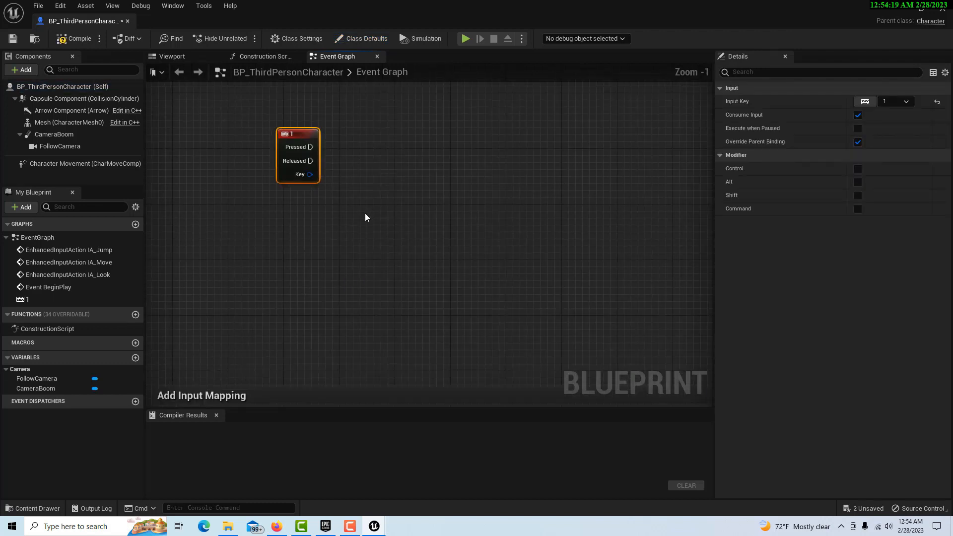
pyautogui.moveTo(191, 338)
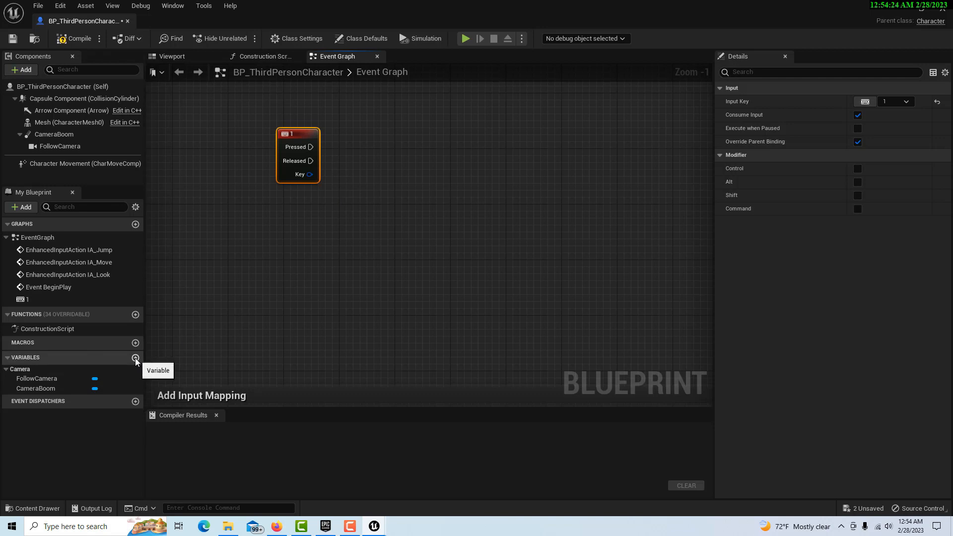
# Step: Add an Integer-type variable named Integer, compile, and set its default to 123456789
pyautogui.click(135, 358)
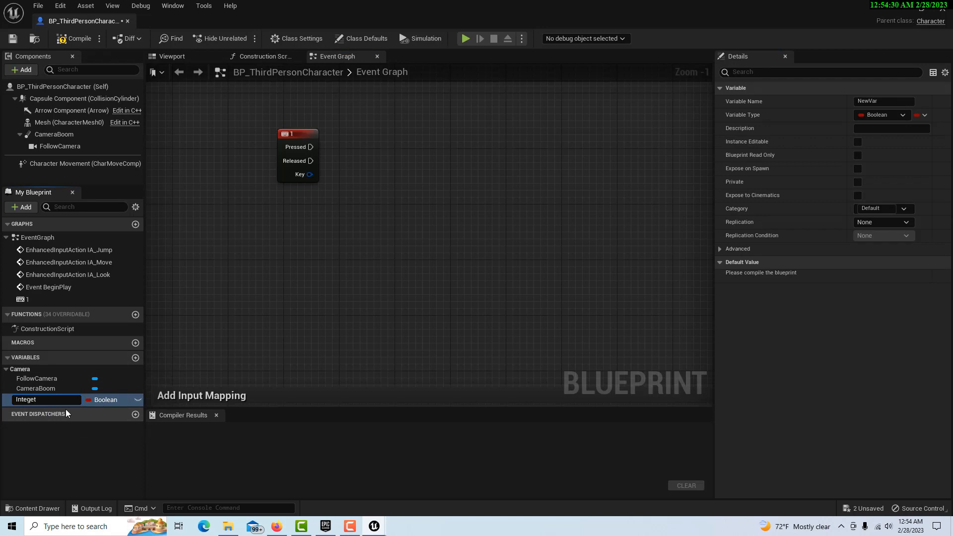
pyautogui.write('Integer')
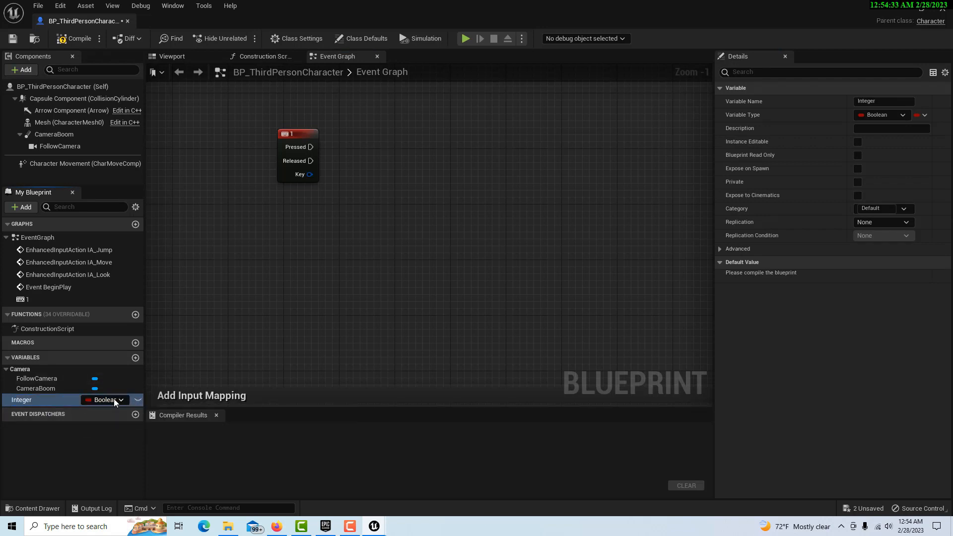
pyautogui.click(106, 400)
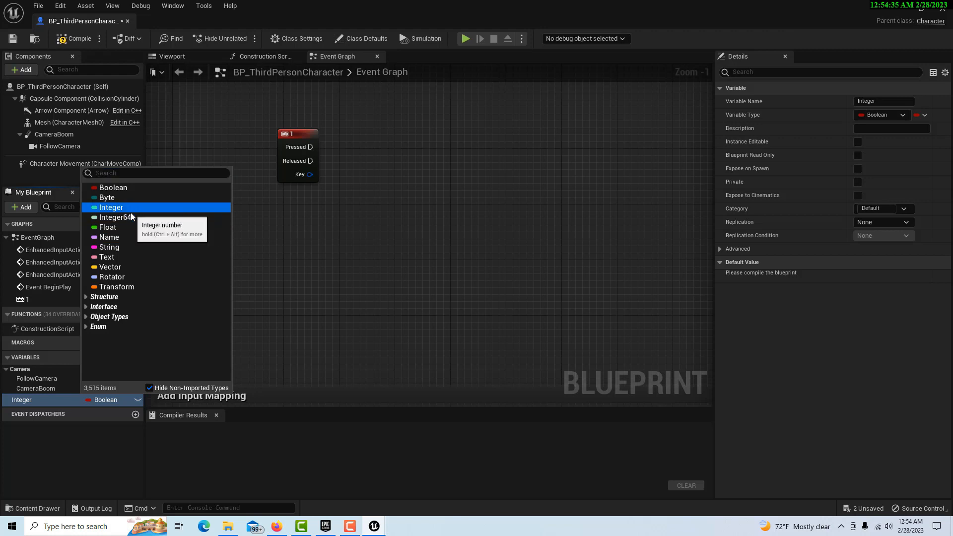
pyautogui.click(112, 207)
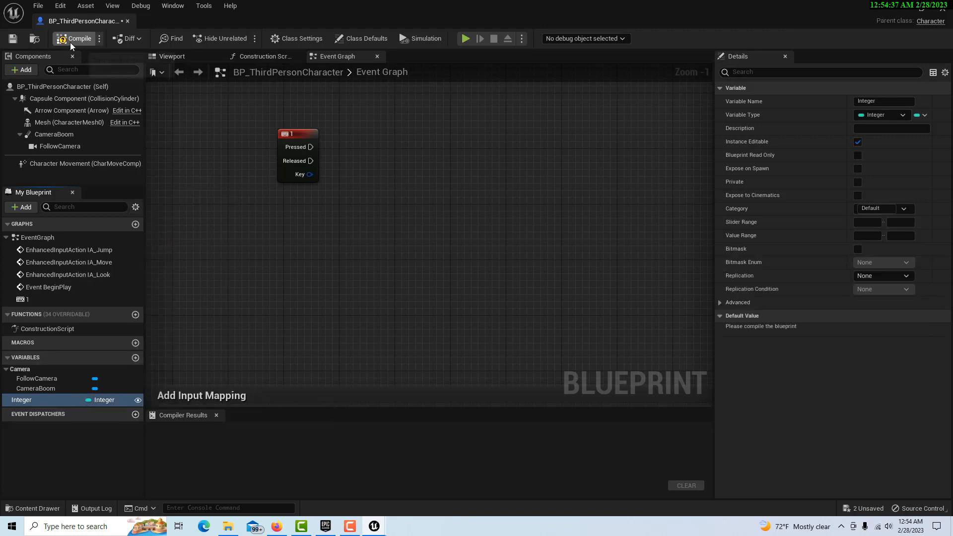
pyautogui.click(75, 39)
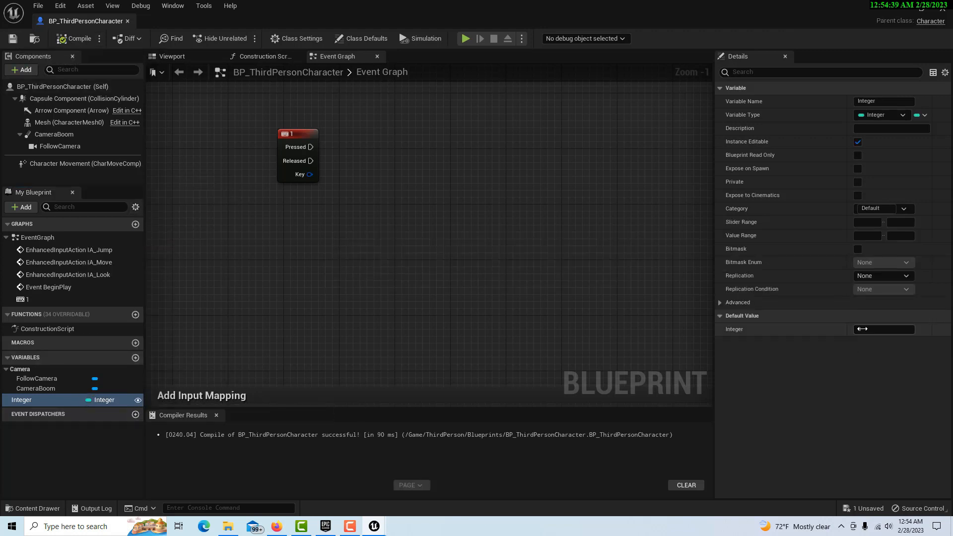
pyautogui.write('123456789')
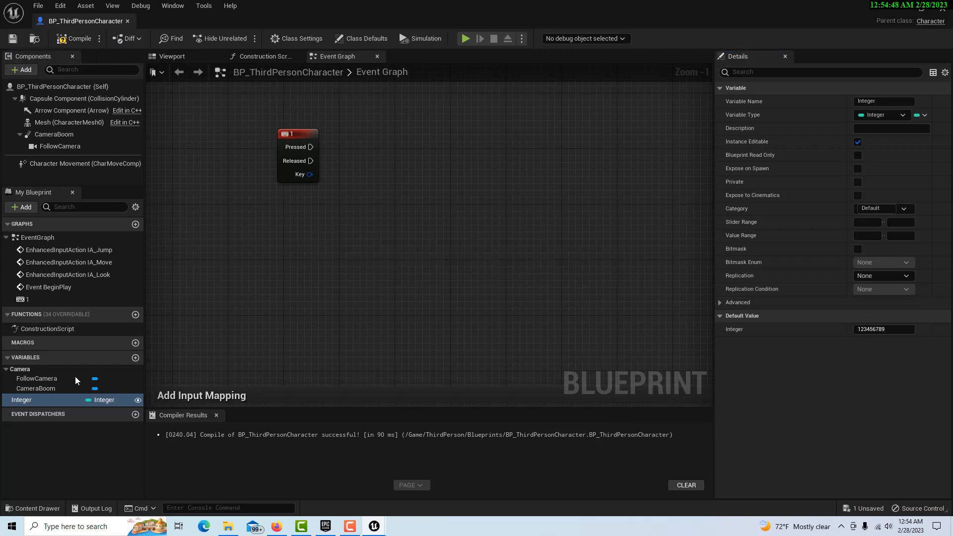
pyautogui.moveTo(330, 146)
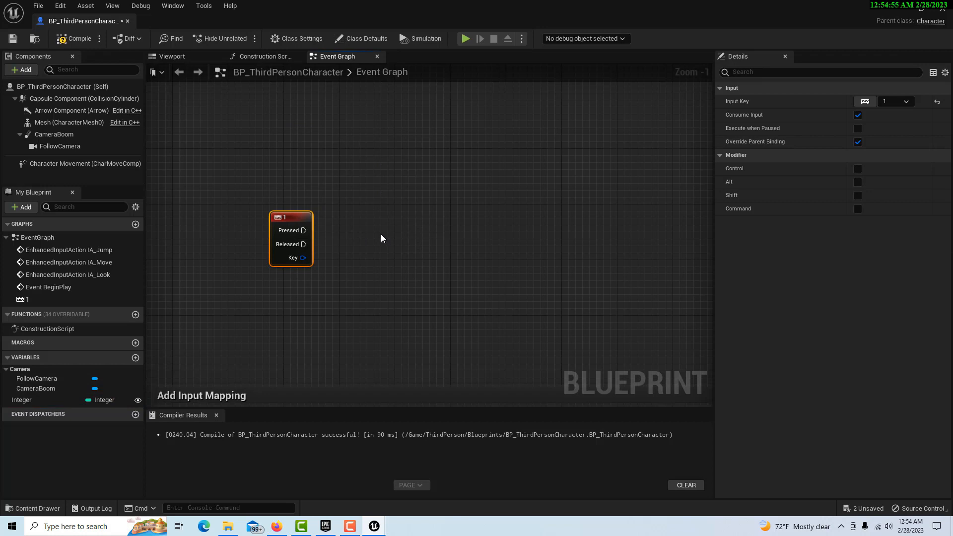
pyautogui.moveTo(379, 237)
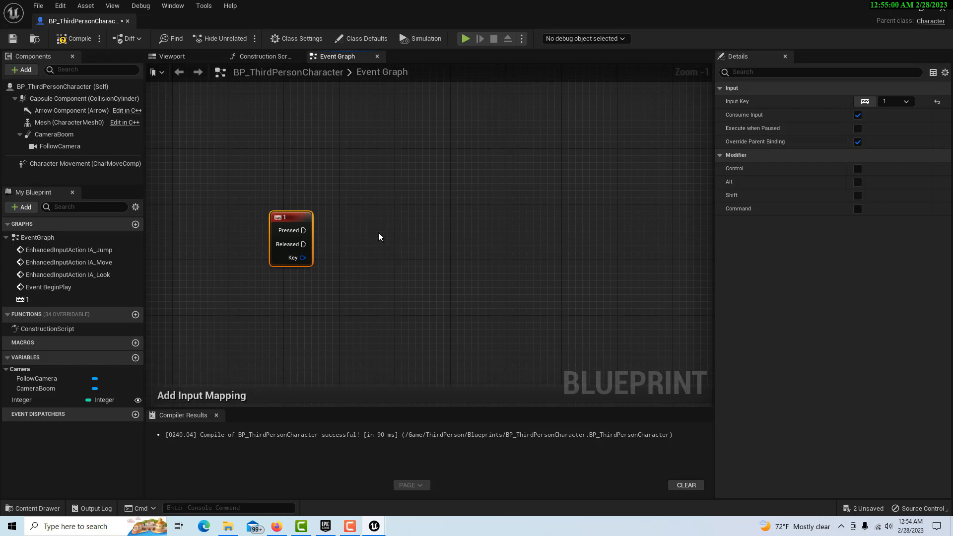
# Step: Add a Get Actor Of Class node for New Blueprint, driven by the key 1 Pressed pin
pyautogui.rightClick(378, 237)
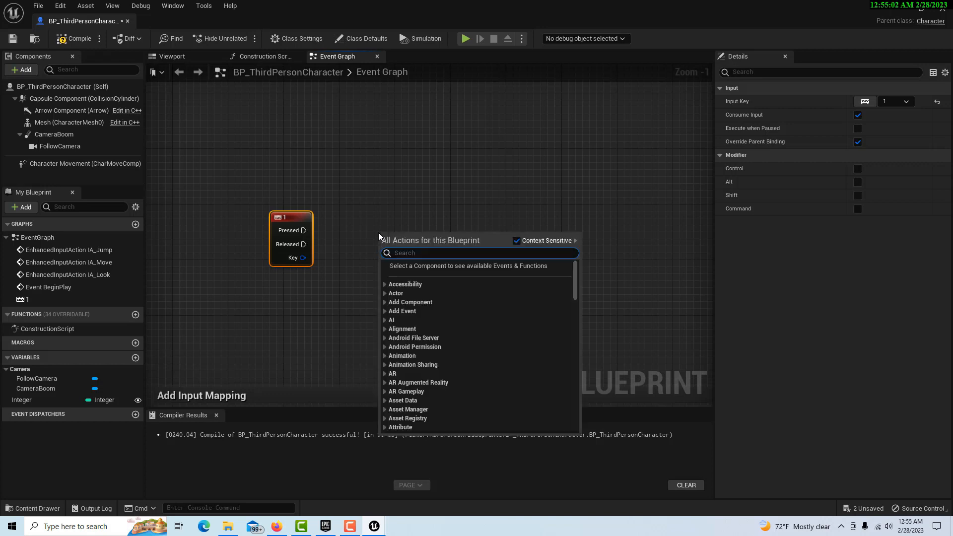
pyautogui.write('get actor of')
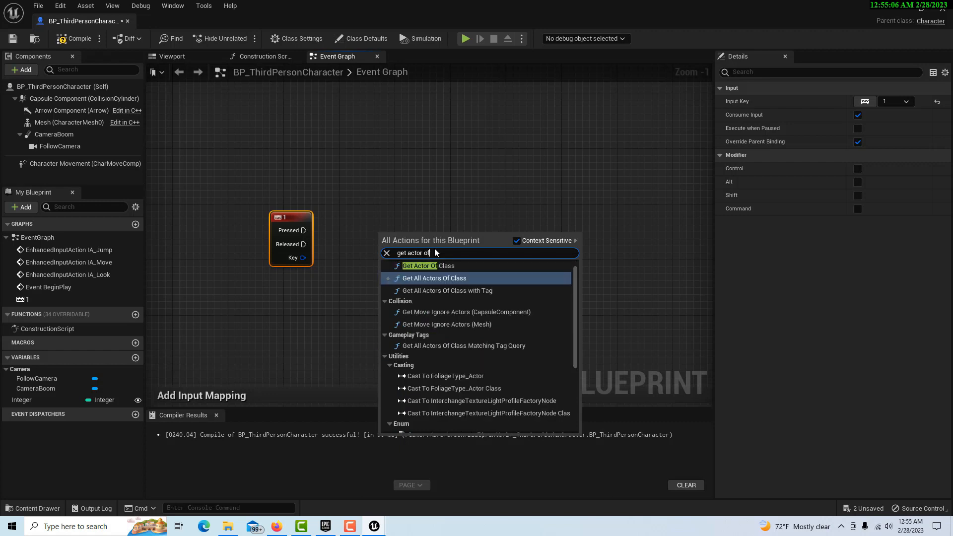
pyautogui.click(419, 266)
pyautogui.write('new')
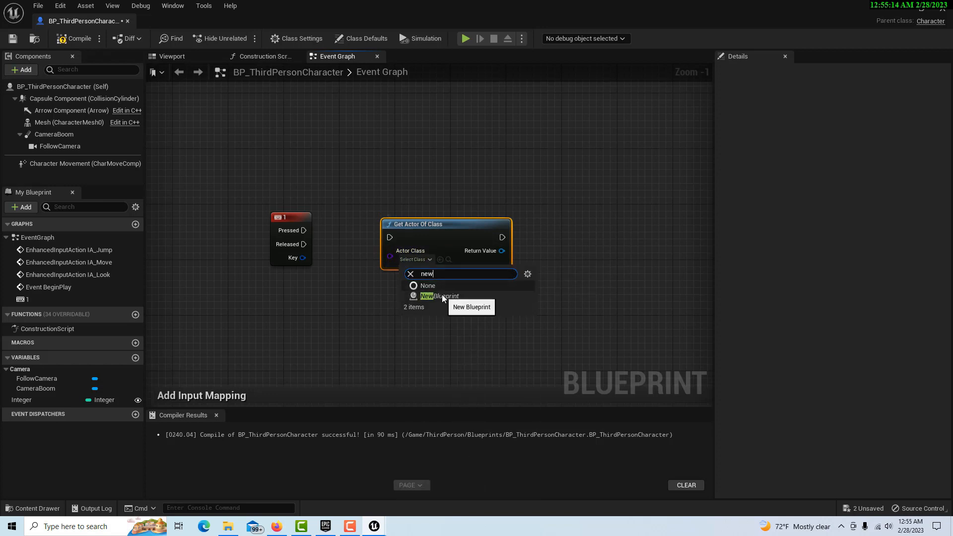
pyautogui.click(439, 296)
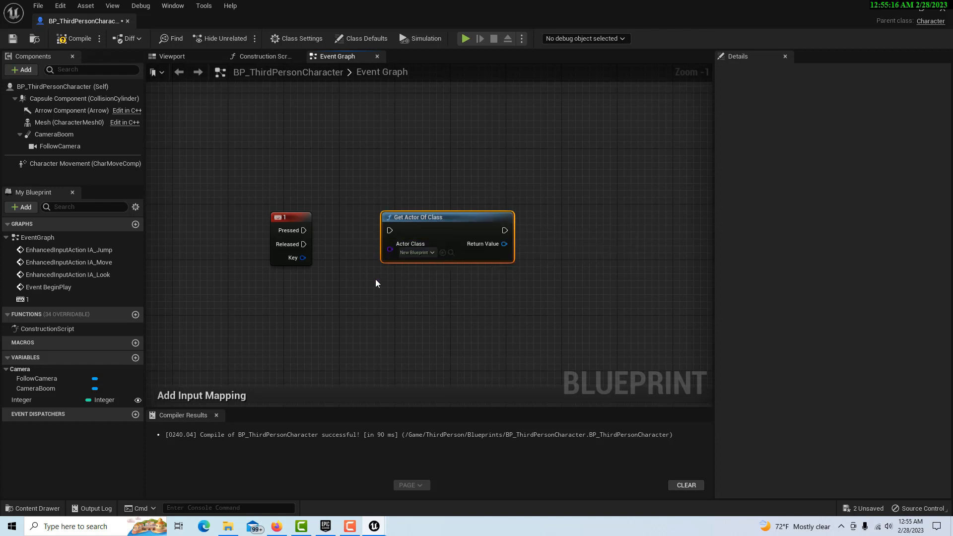
pyautogui.moveTo(303, 229)
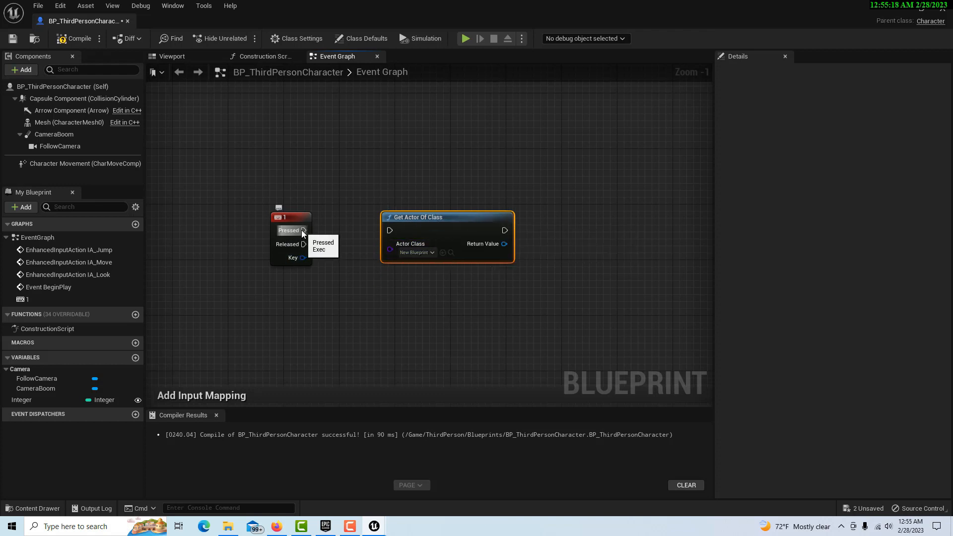
pyautogui.moveTo(304, 230); pyautogui.dragTo(390, 229)
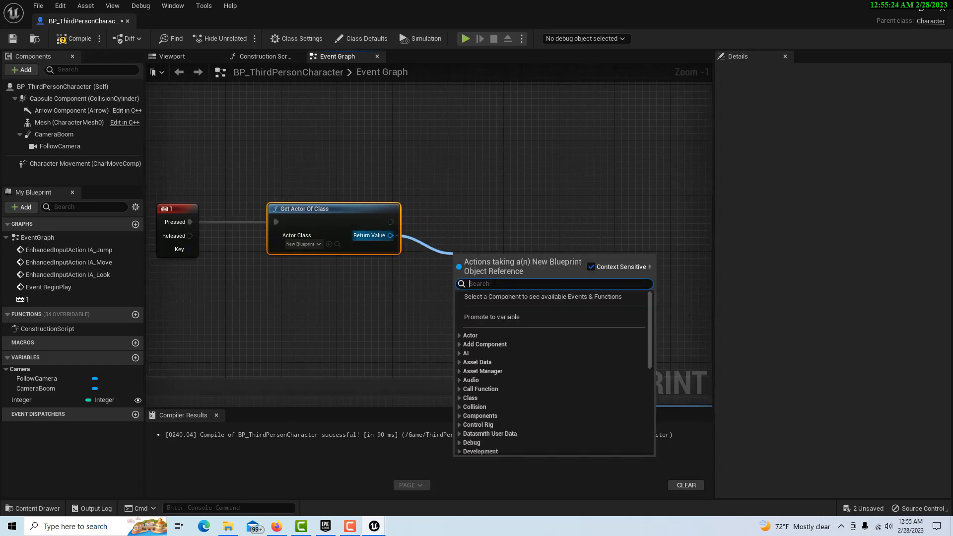
# Step: Call Super Function on the found New Blueprint actor, passing the Integer variable as New Param
pyautogui.write('call')
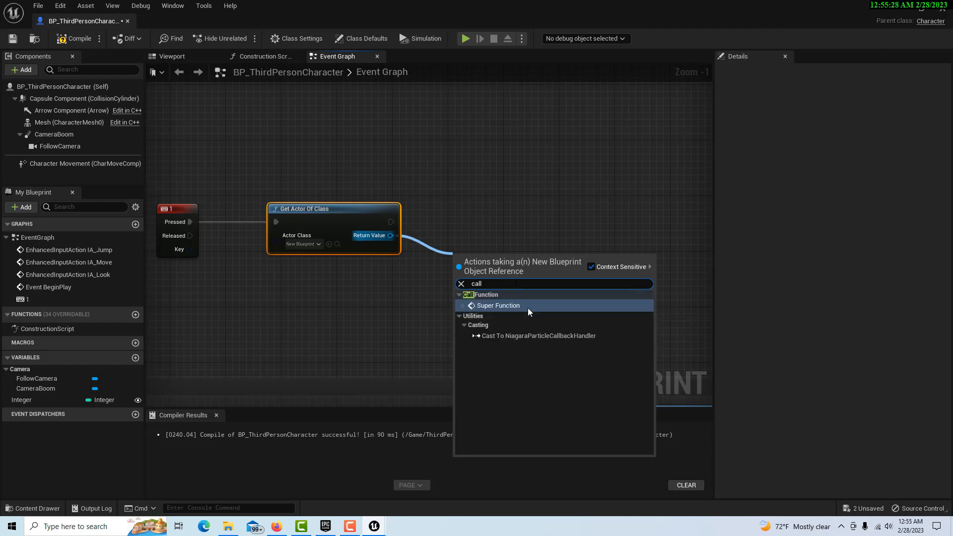
pyautogui.click(496, 305)
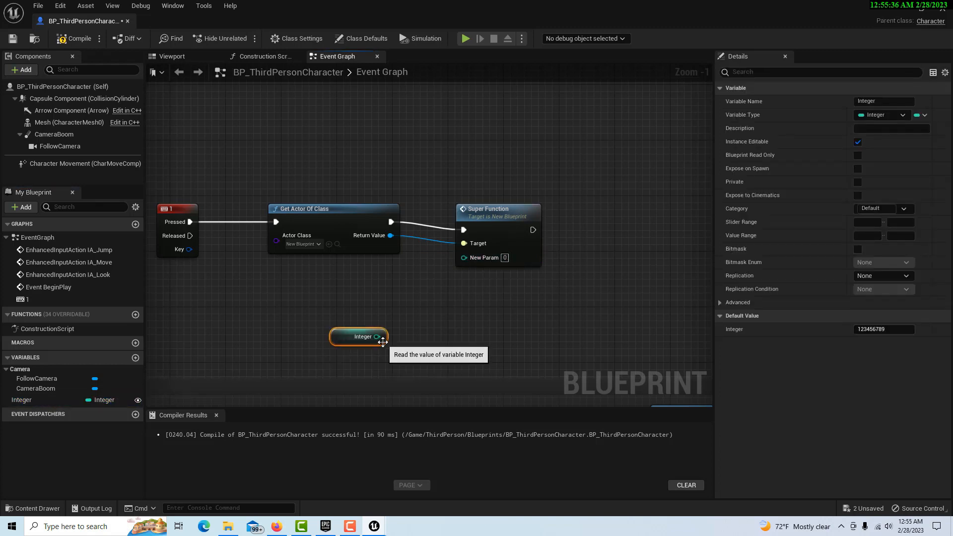
pyautogui.moveTo(358, 336); pyautogui.dragTo(379, 309)
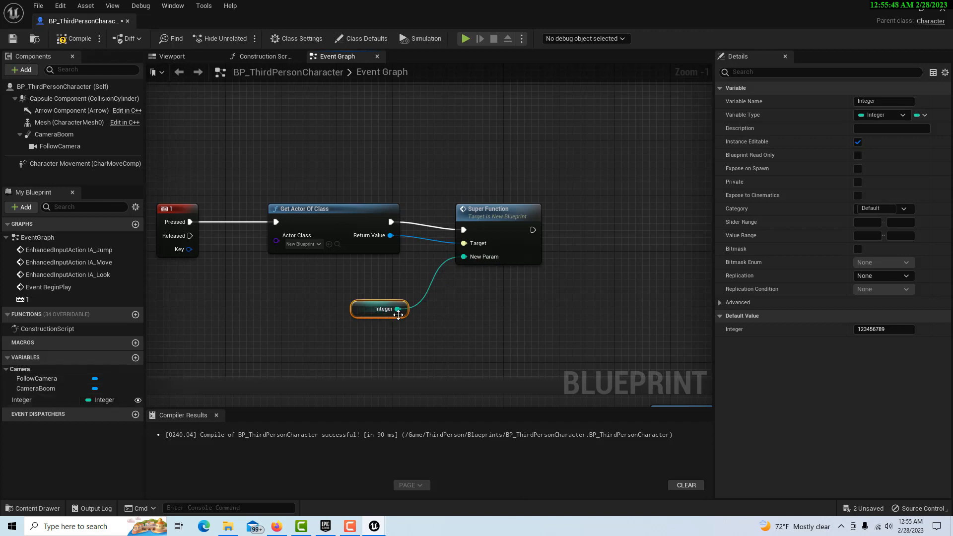
pyautogui.moveTo(483, 257)
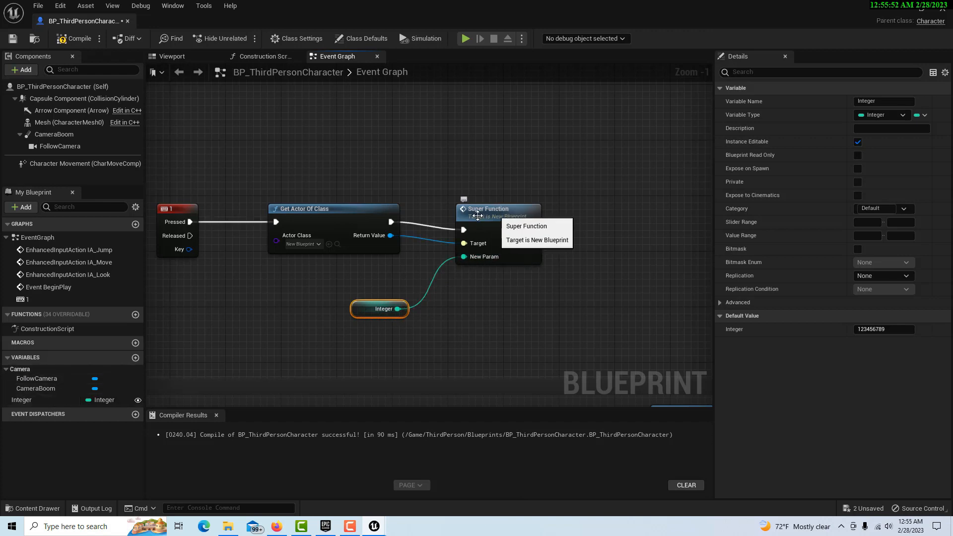
pyautogui.moveTo(362, 307)
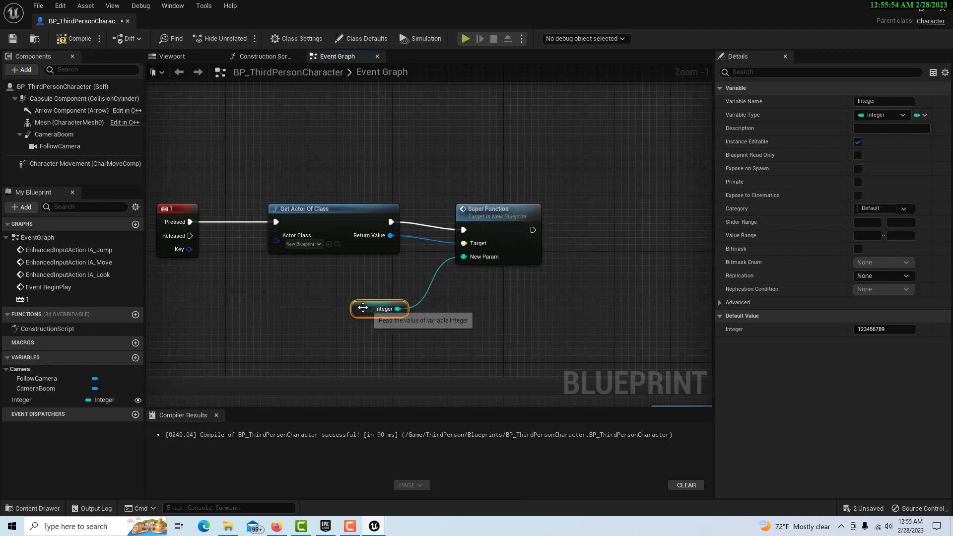
pyautogui.moveTo(113, 6)
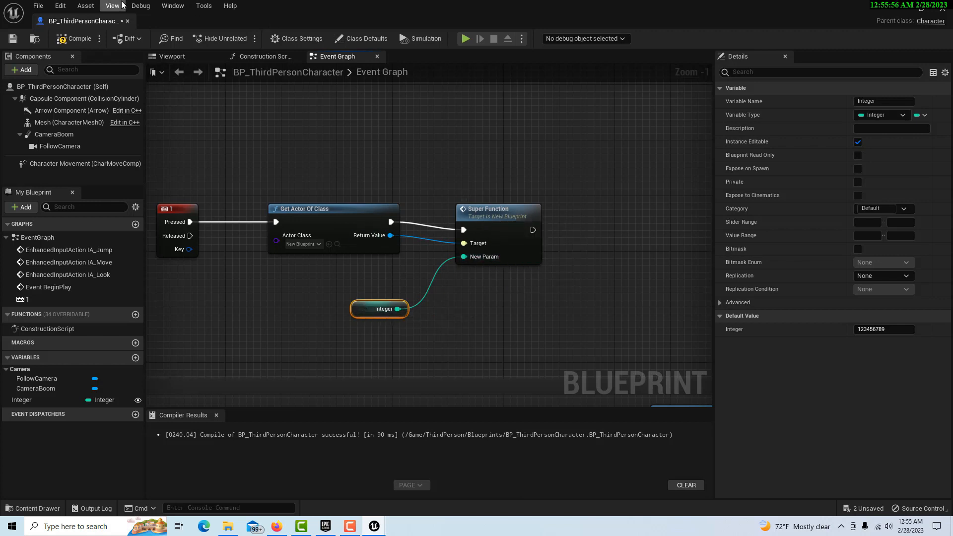
pyautogui.moveTo(12, 38)
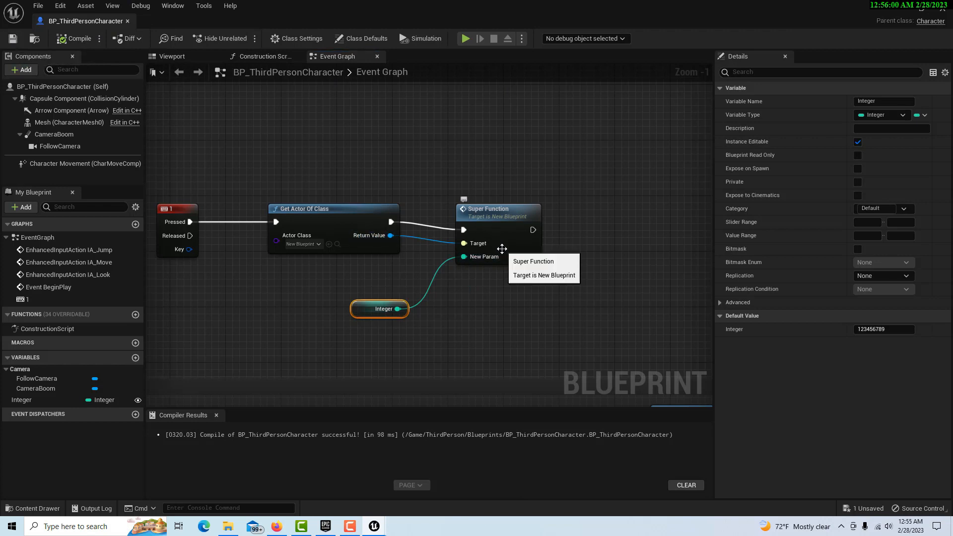
pyautogui.moveTo(599, 294)
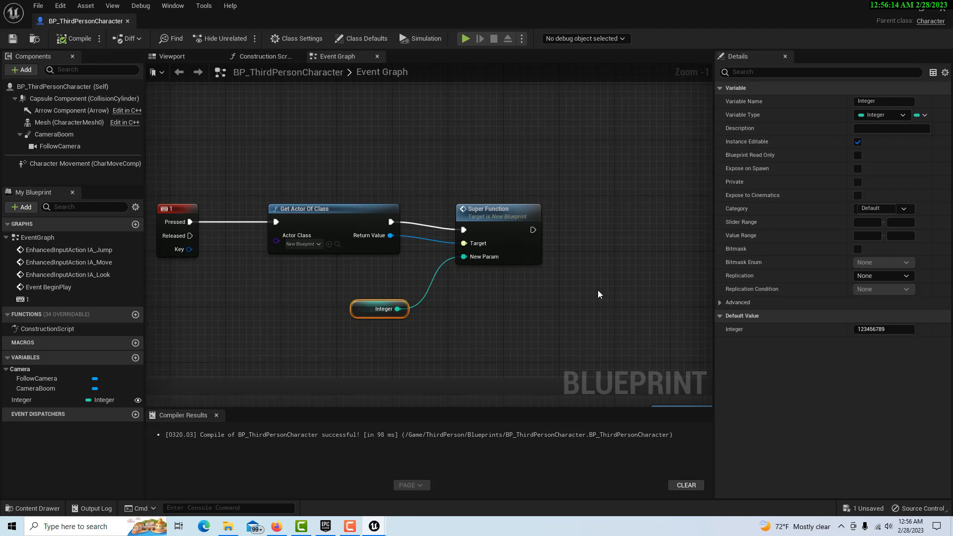
pyautogui.moveTo(152, 93)
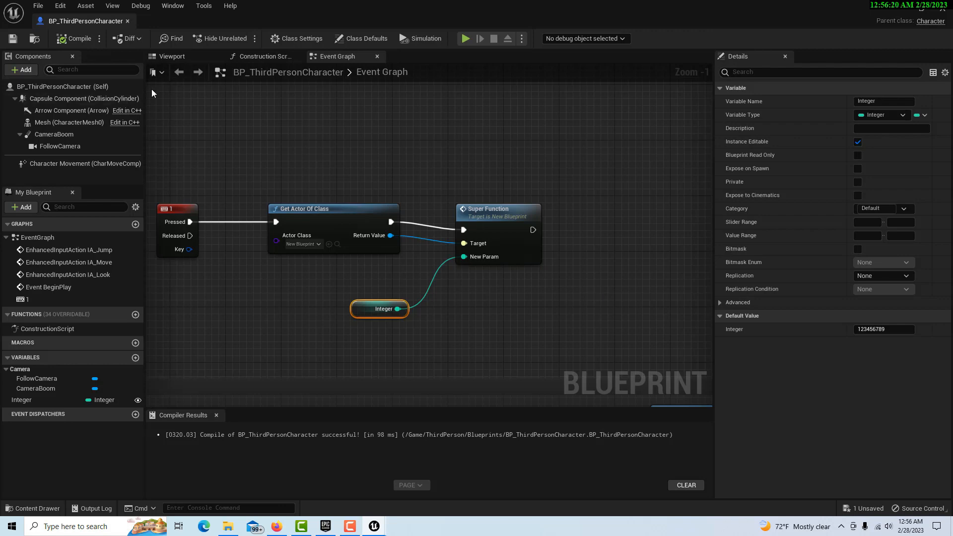
pyautogui.moveTo(127, 21)
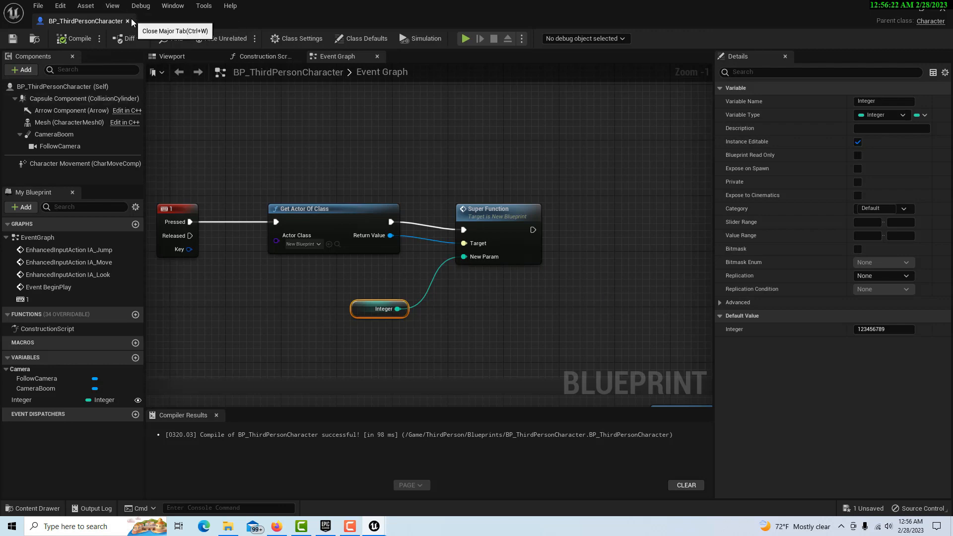
# Step: Close BP_ThirdPersonCharacter and play ThirdPersonMap in the editor to test
pyautogui.click(127, 21)
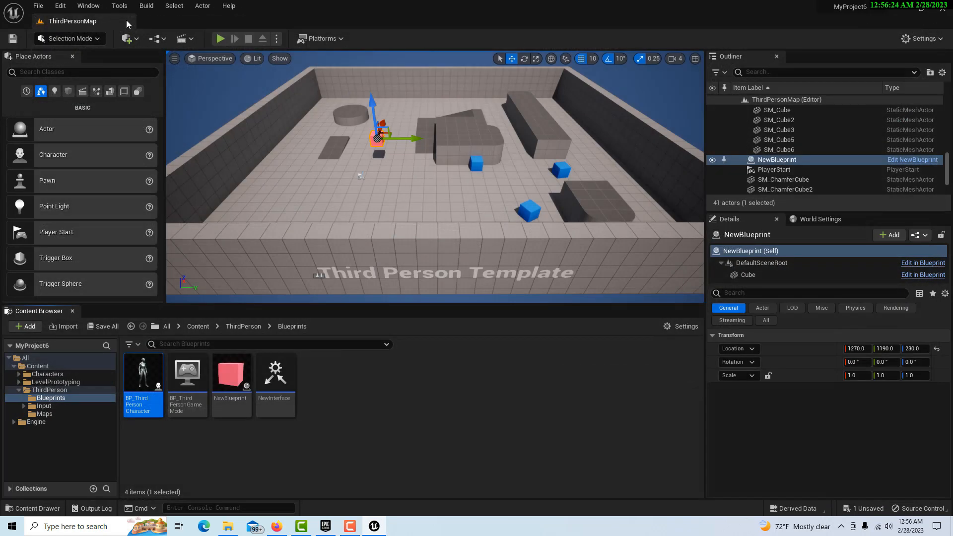
pyautogui.moveTo(219, 38)
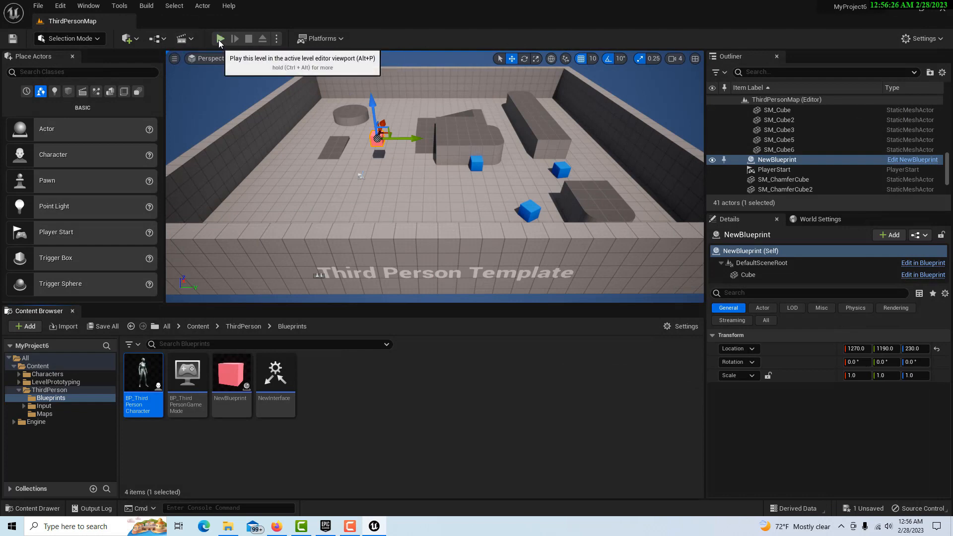
pyautogui.click(220, 38)
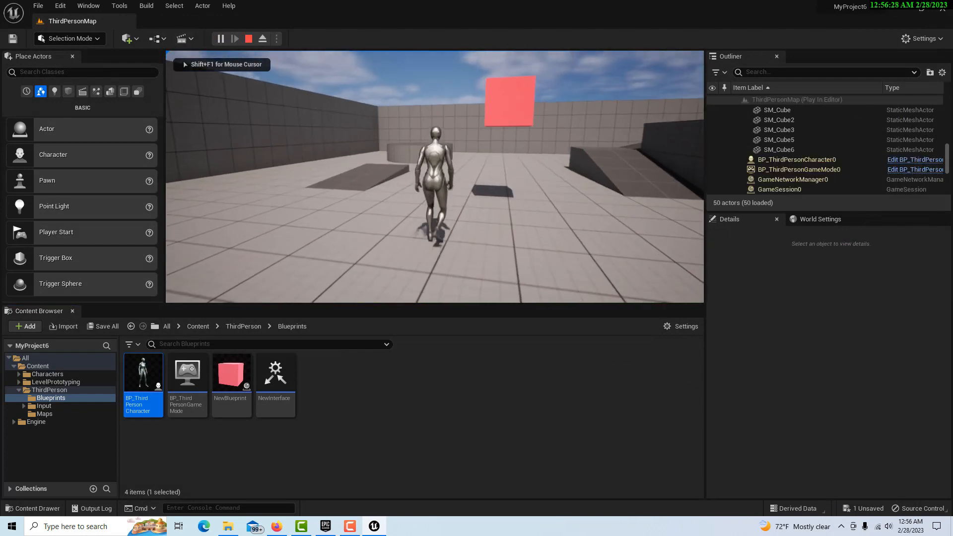